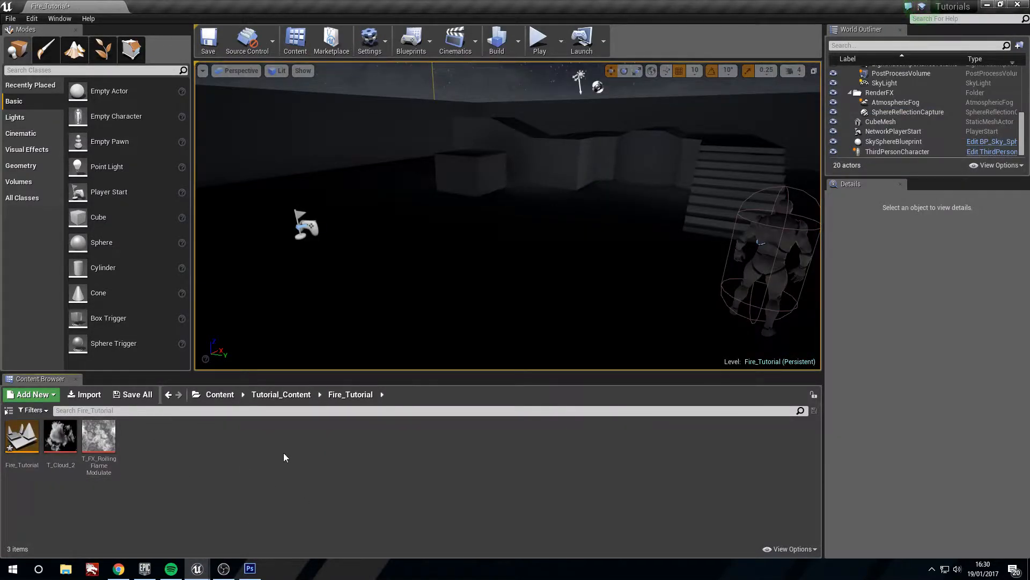
Step: Browse up to Content and back into the Fire_Tutorial folder to add the Fire_M material
left_click(220, 394)
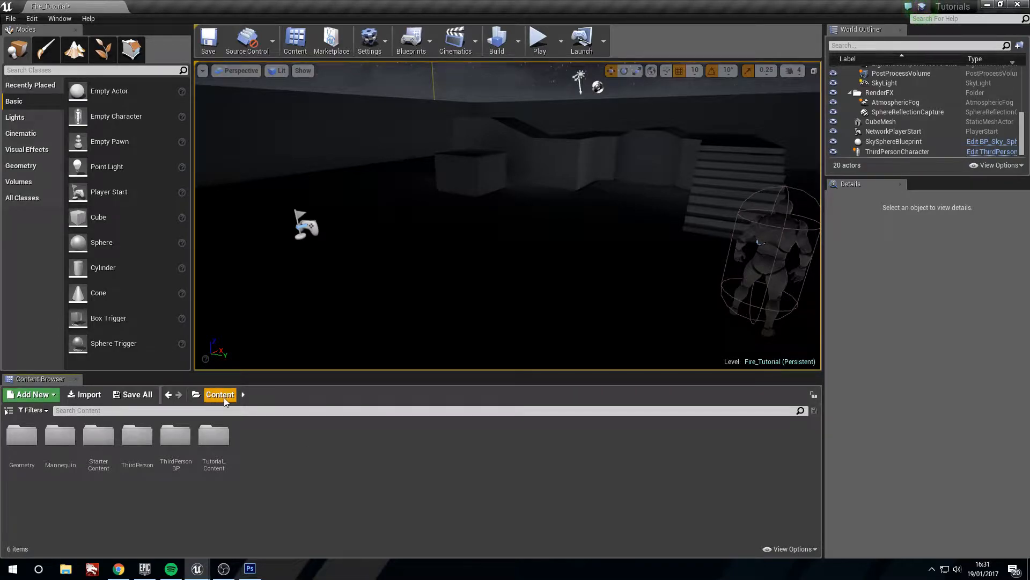
mouse_move(285, 463)
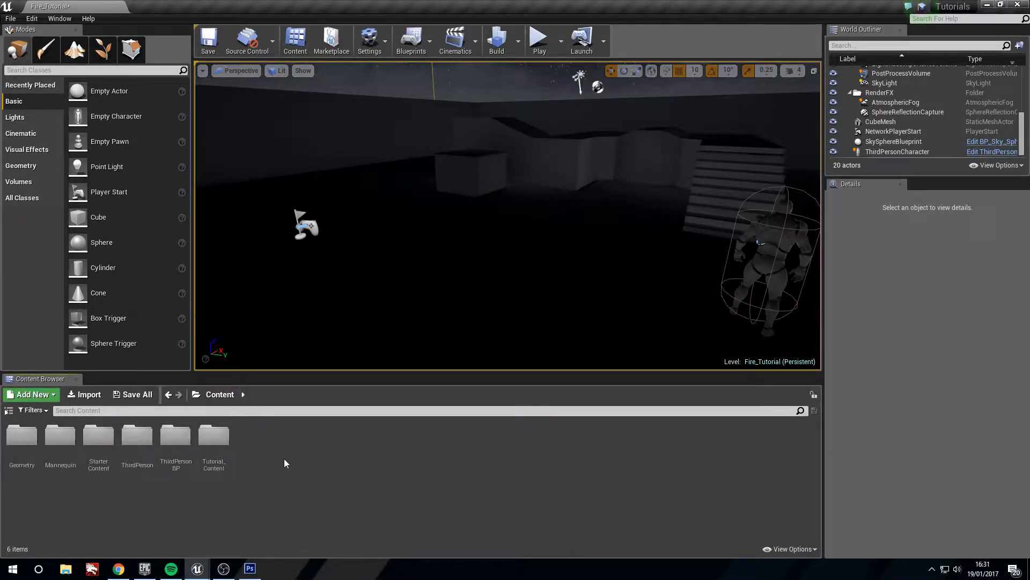
left_click(212, 434)
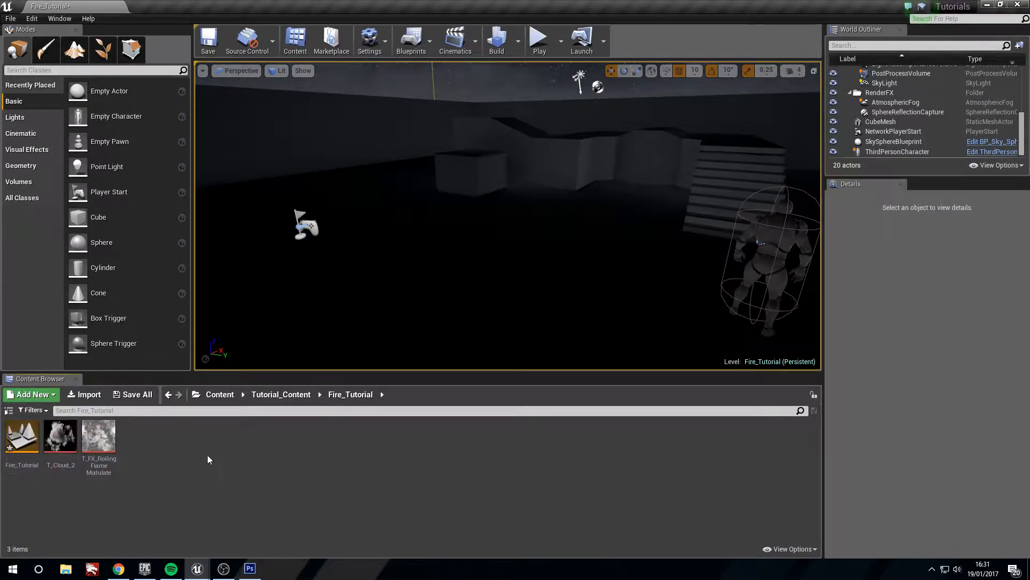
mouse_move(60, 436)
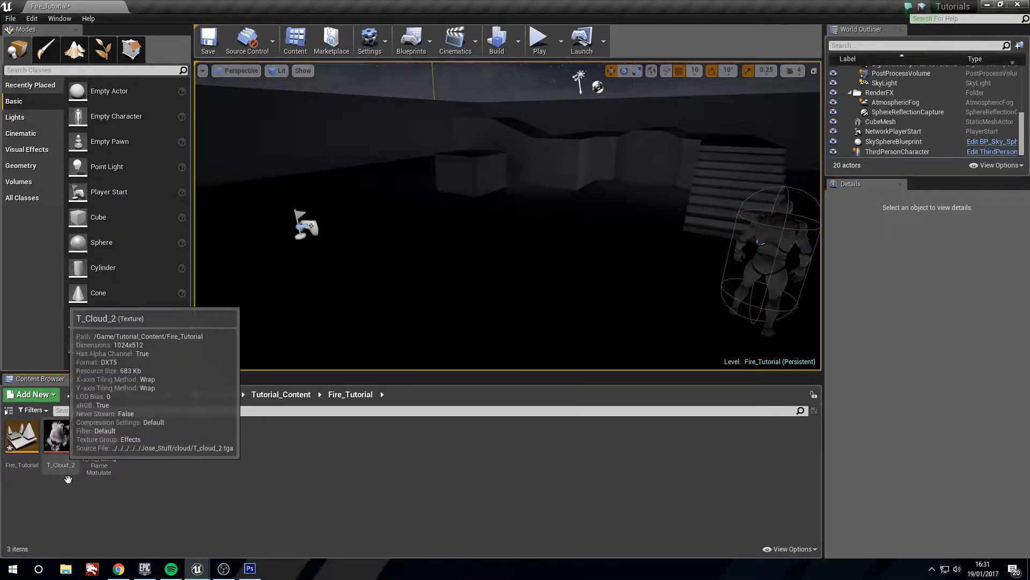
mouse_move(55, 479)
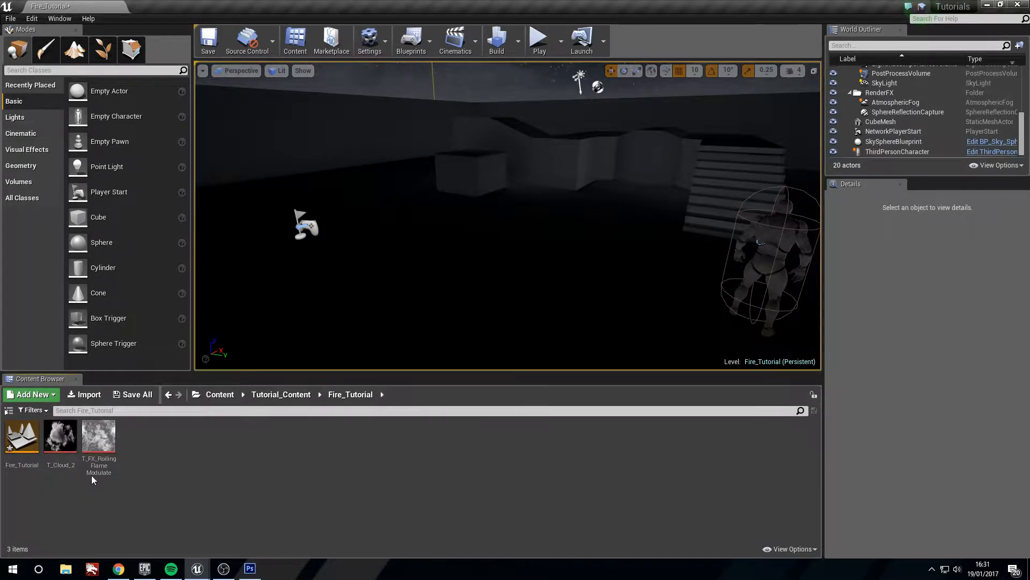
mouse_move(120, 477)
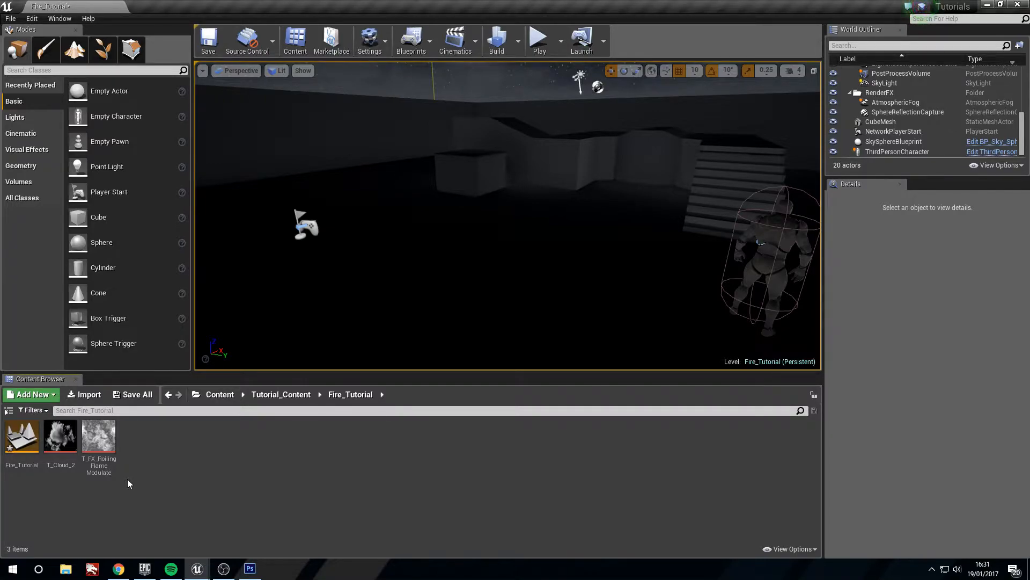
mouse_move(221, 464)
type("Fire_M")
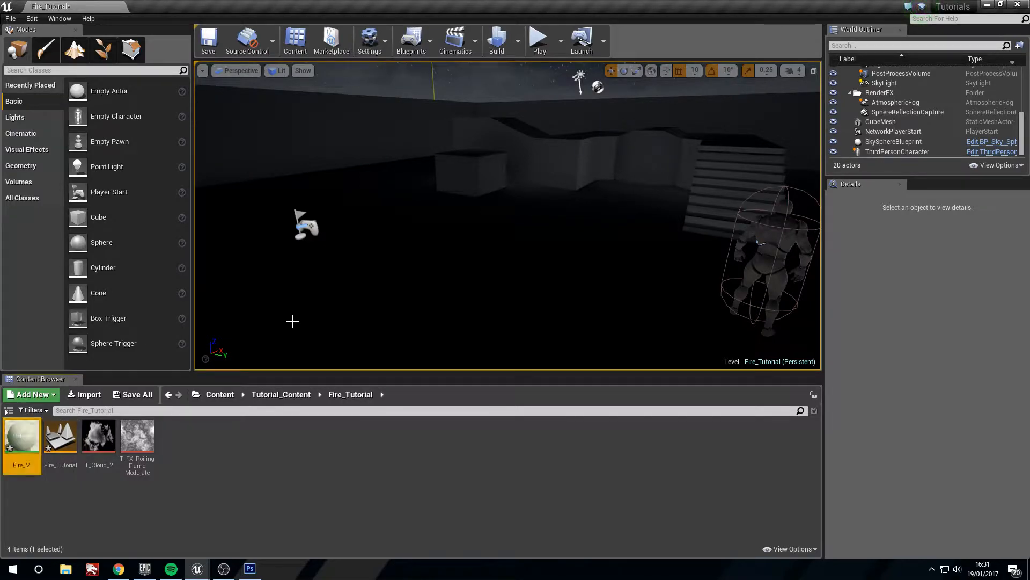
Step: Make Fire_M a Translucent material with the Unlit shading model
double_click(21, 435)
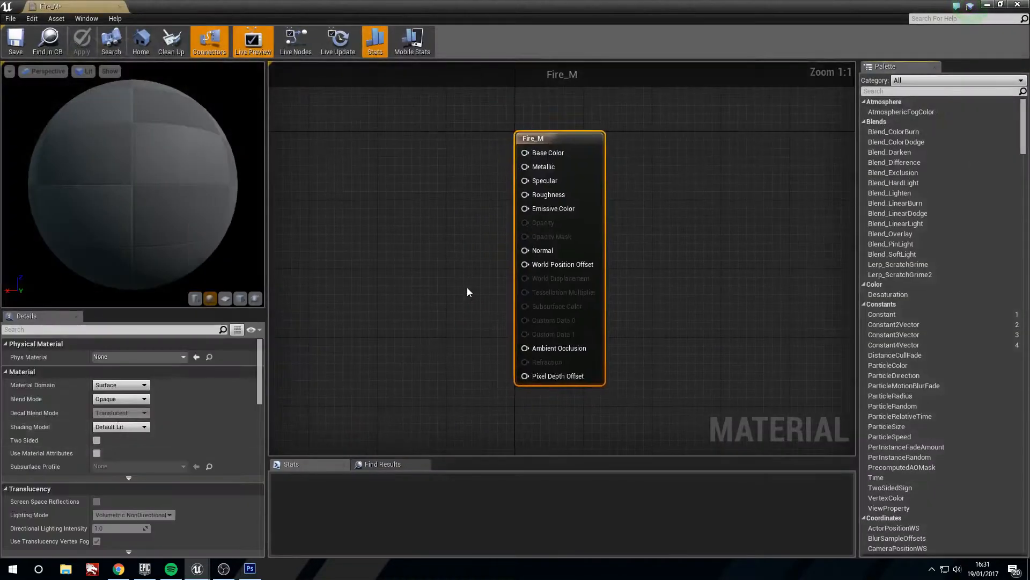
left_click(120, 384)
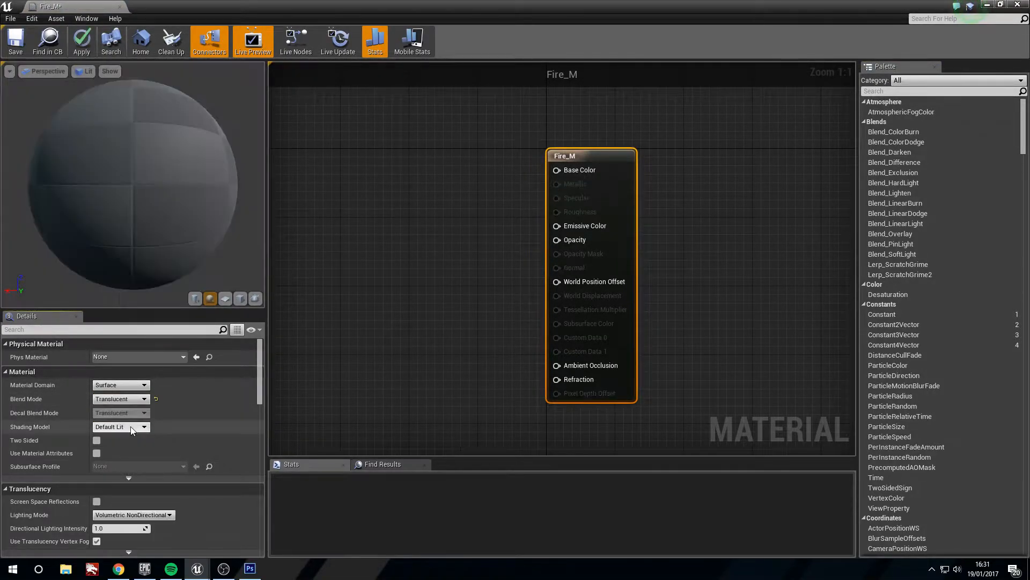
left_click(121, 426)
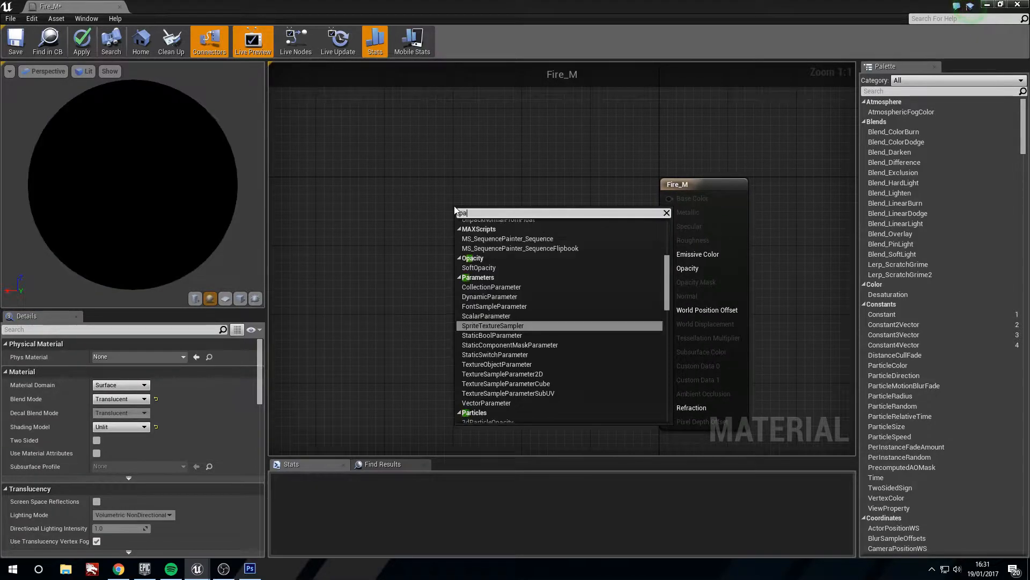
Step: Combine a Particle Color node with a T_Cloud_2 texture sample via Multiply, then apply and save Fire_M
type("particle")
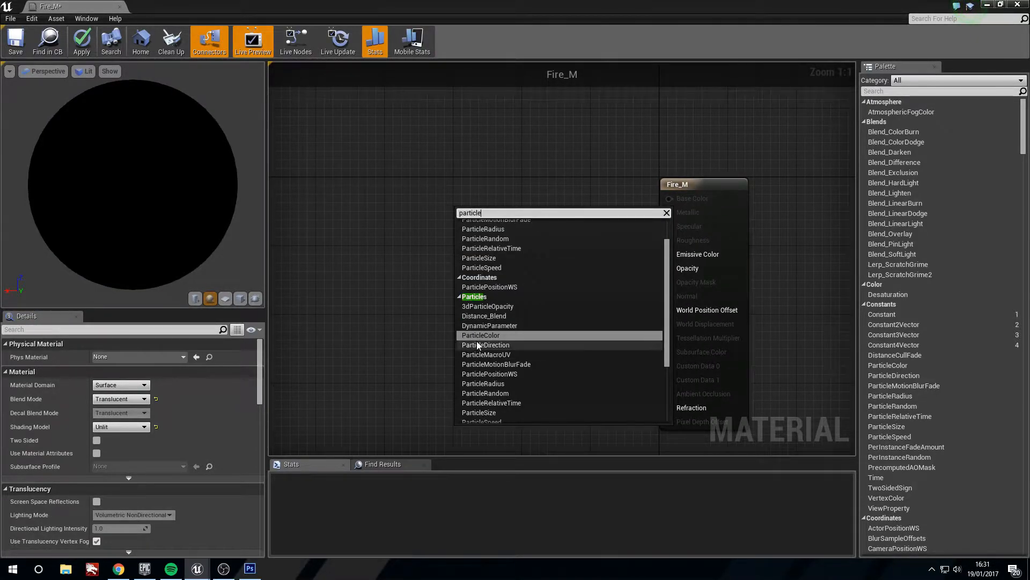
left_click(481, 335)
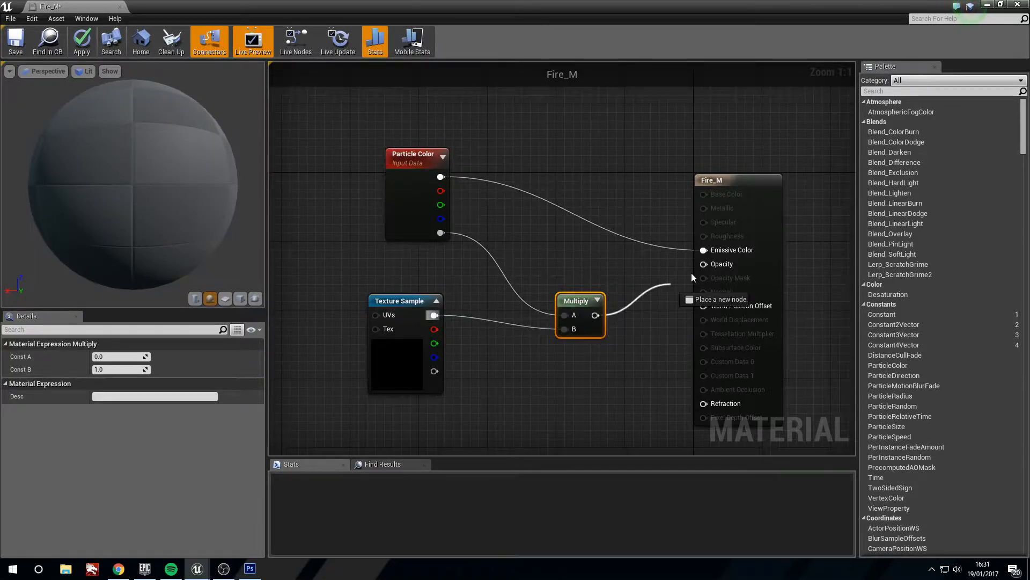
left_click(405, 301)
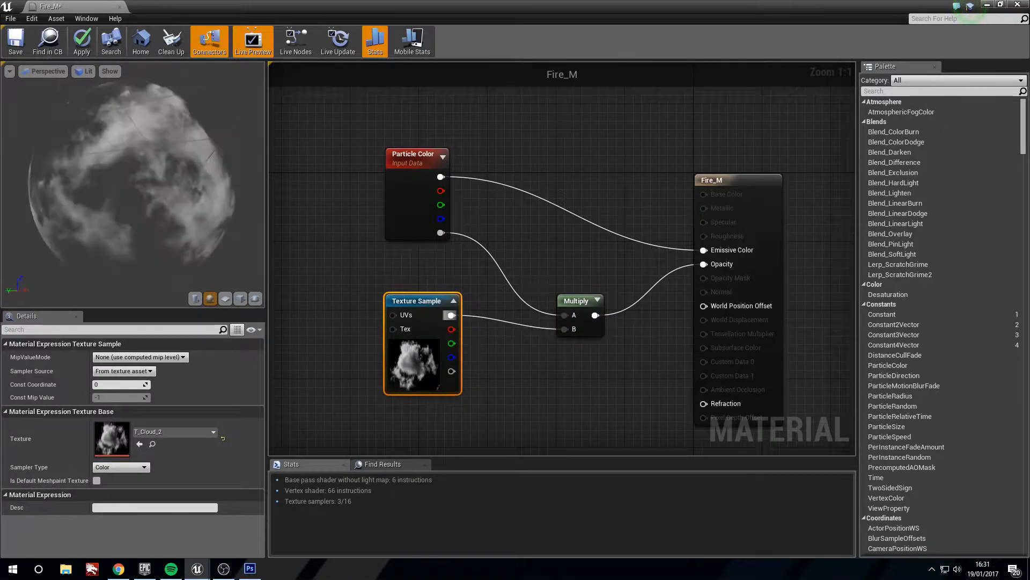
left_click(80, 40)
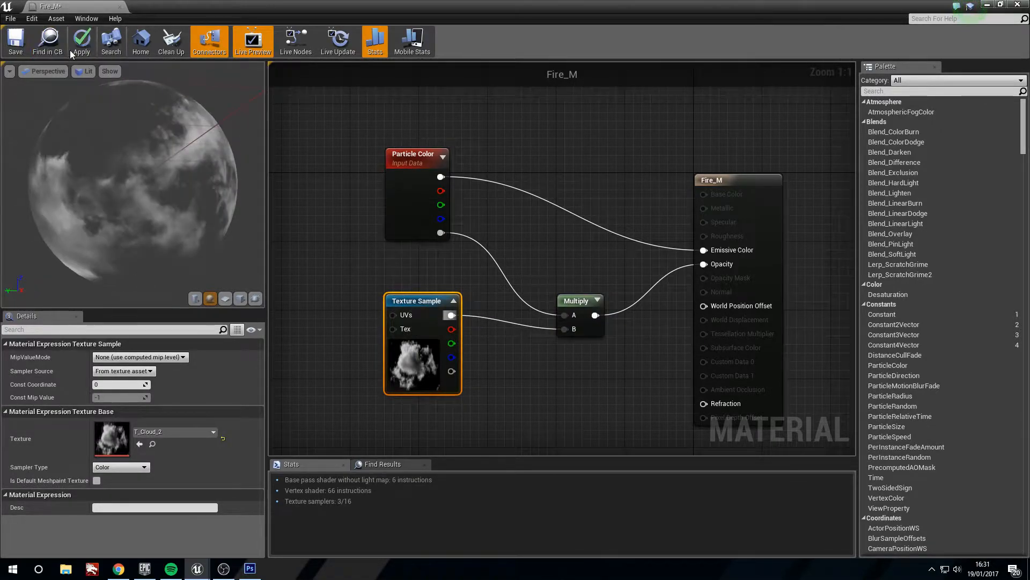
left_click(80, 41)
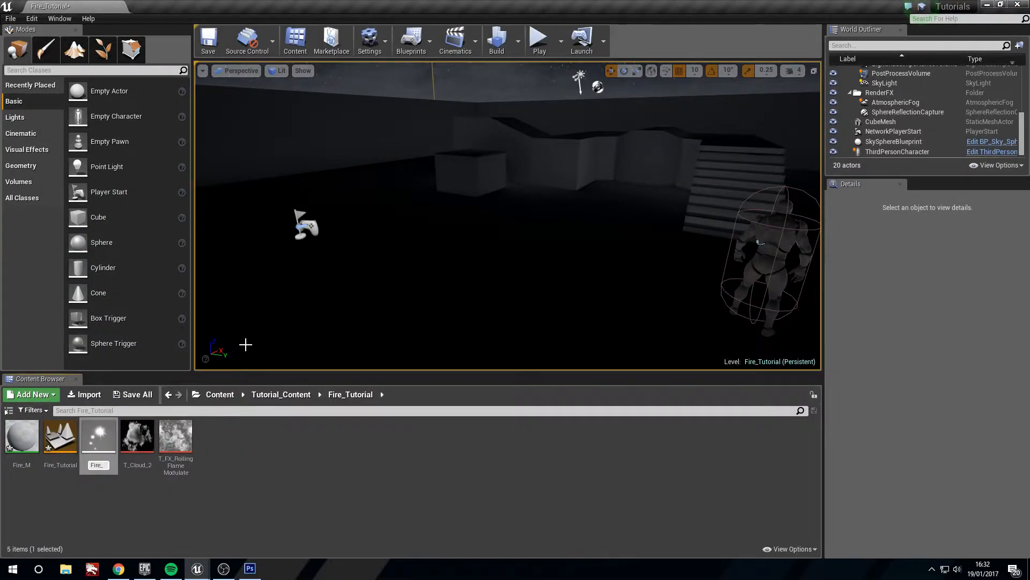
Step: Create Fire_P and make its emitter GPU sprites using the Fire_M material
left_click(61, 434)
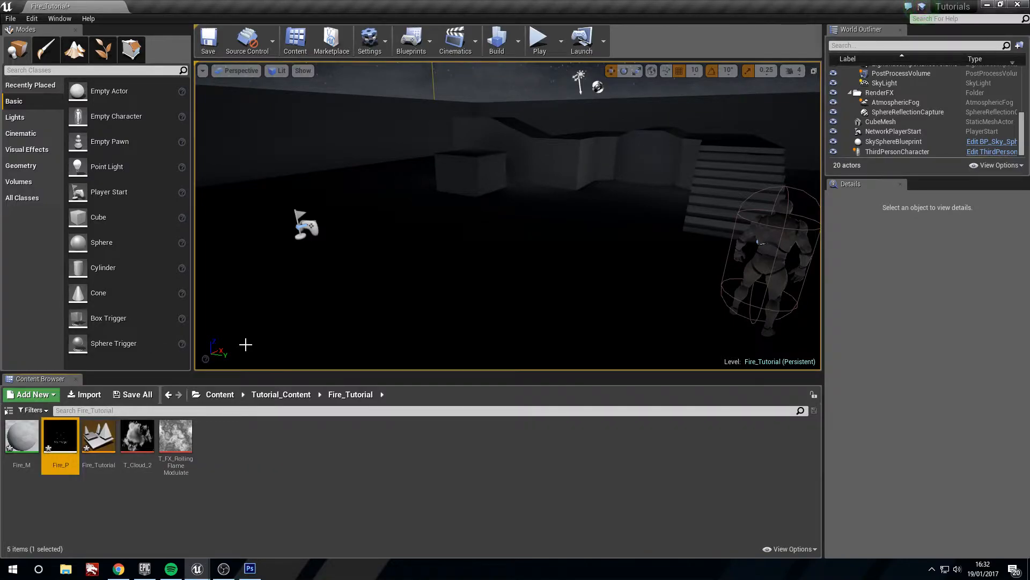
double_click(61, 434)
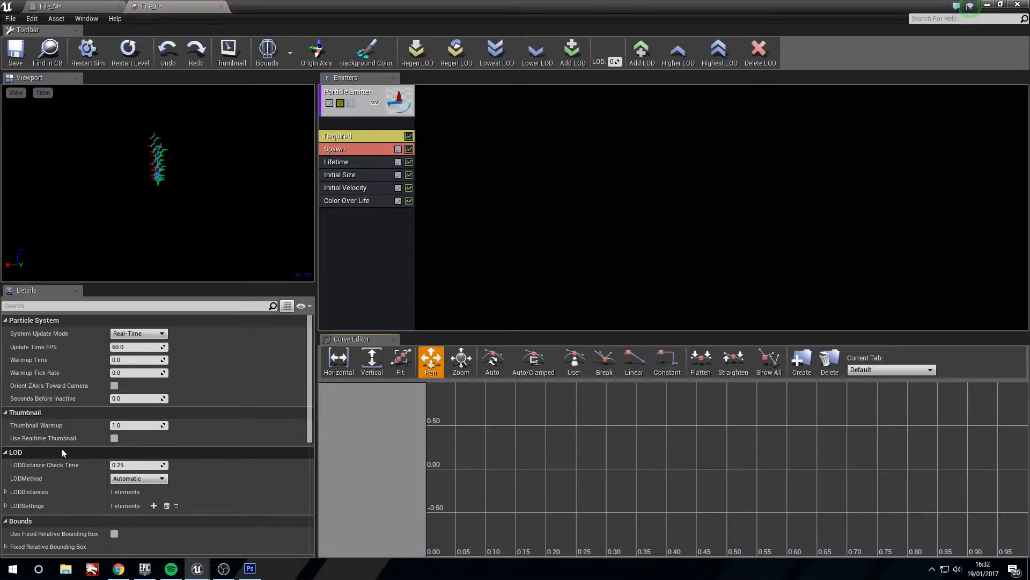
left_click(366, 101)
type("fire")
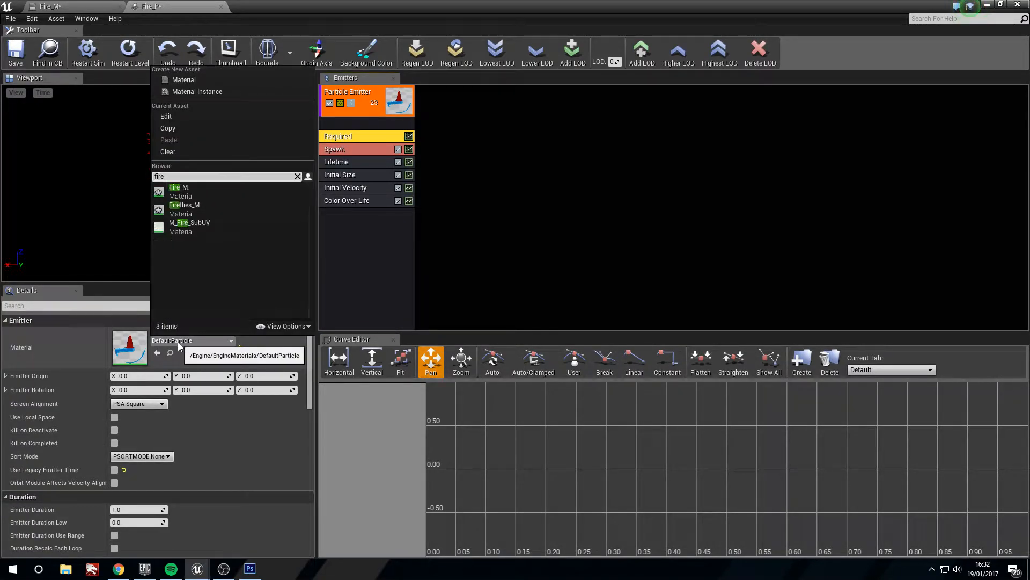
left_click(177, 186)
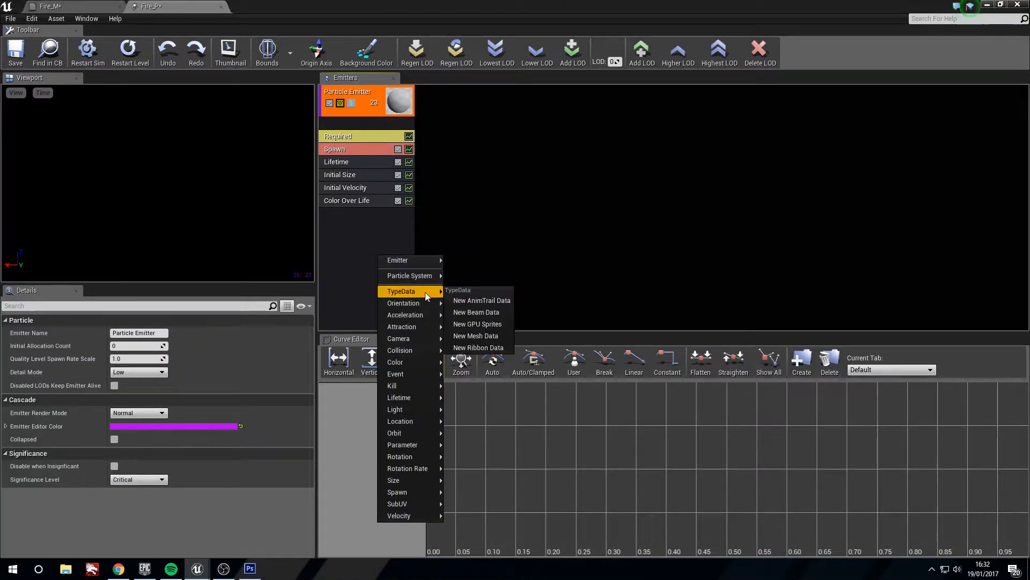
left_click(478, 323)
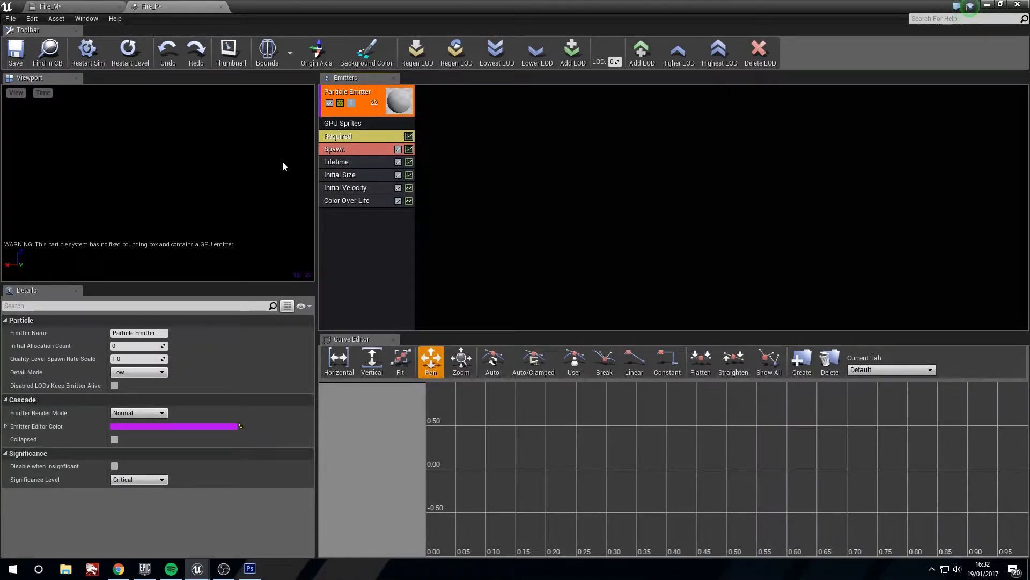
Step: Set the emitter's spawn rate to 300 and place Fire_P in the level
left_click(267, 52)
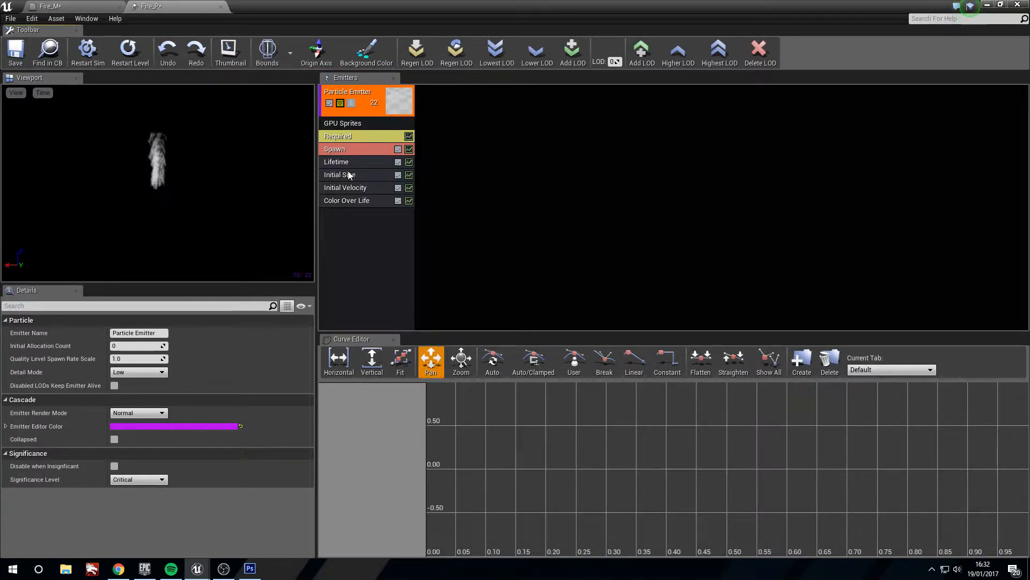
left_click(334, 149)
type("300")
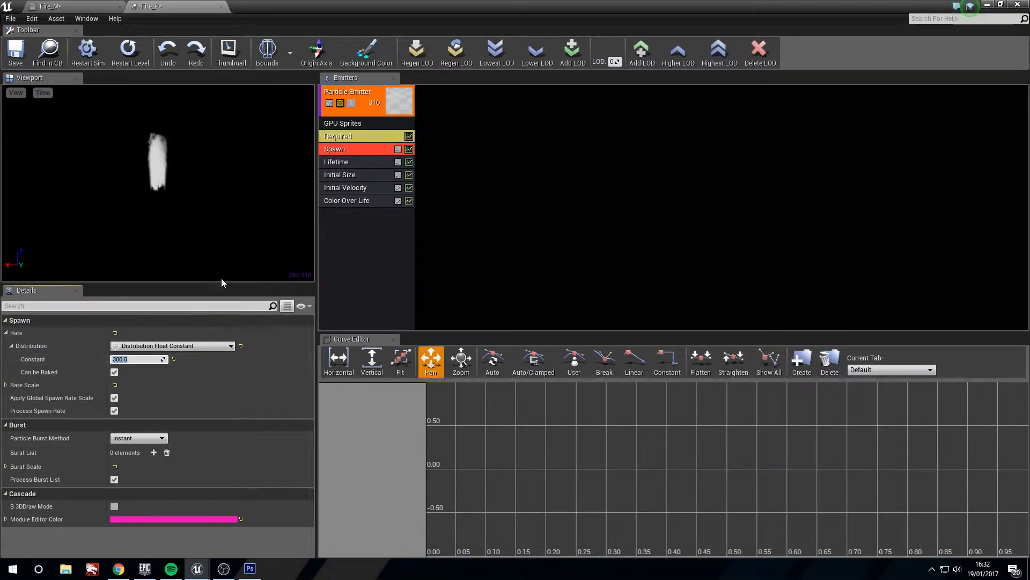
left_click(15, 52)
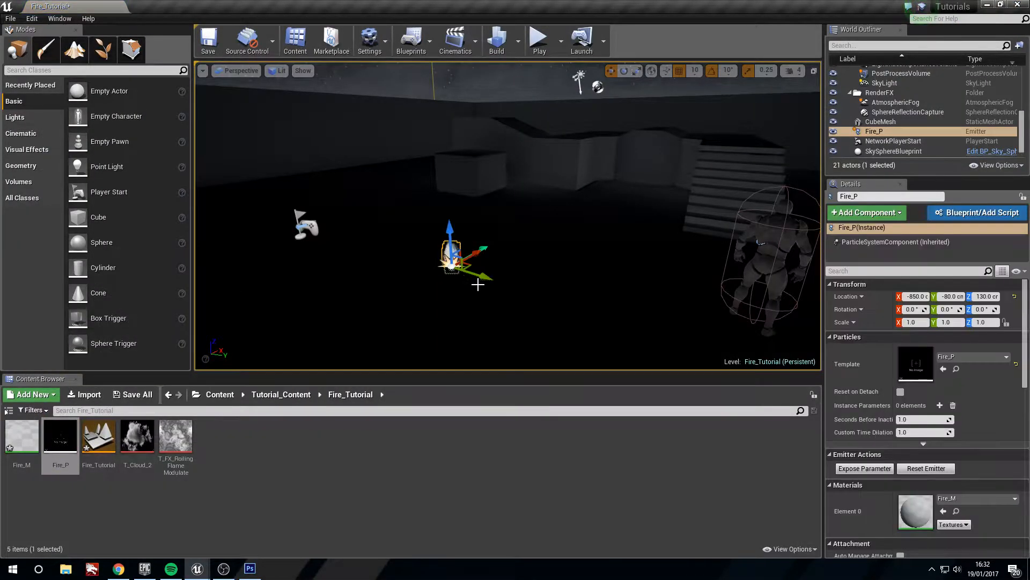
Step: Return to the Fire_P particle editor and select its Spawn module
left_click(886, 99)
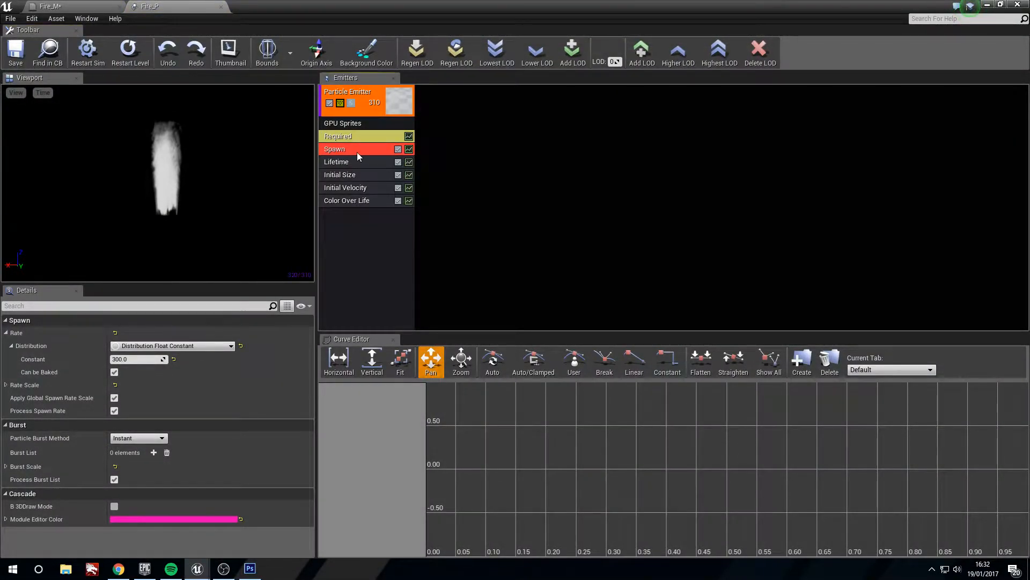
Step: Set Initial Size to Max 15,25,25 / Min 15,15,15 and Initial Velocity to Max 5,5,50 / Min -5,-5,10
left_click(336, 162)
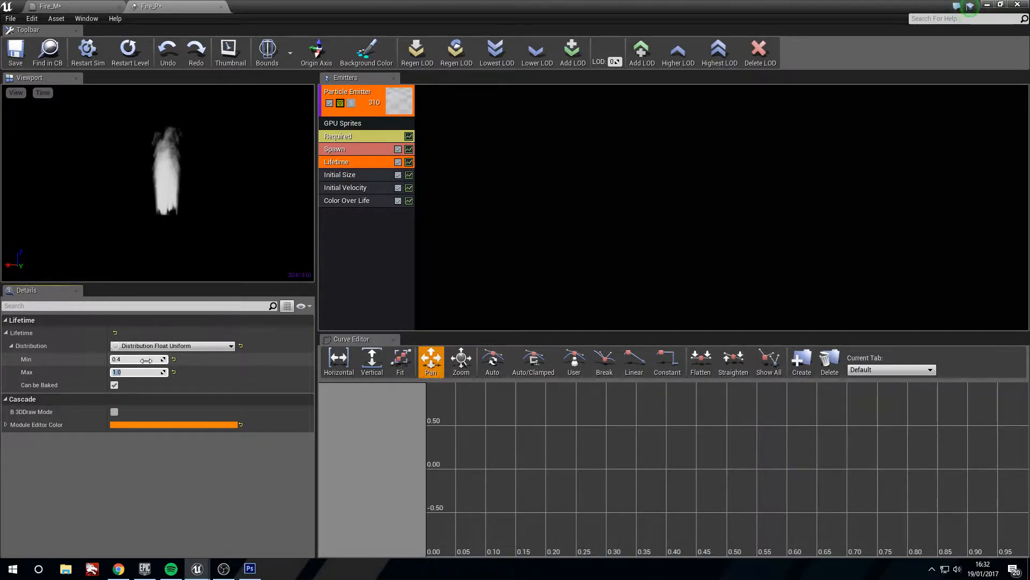
left_click(348, 91)
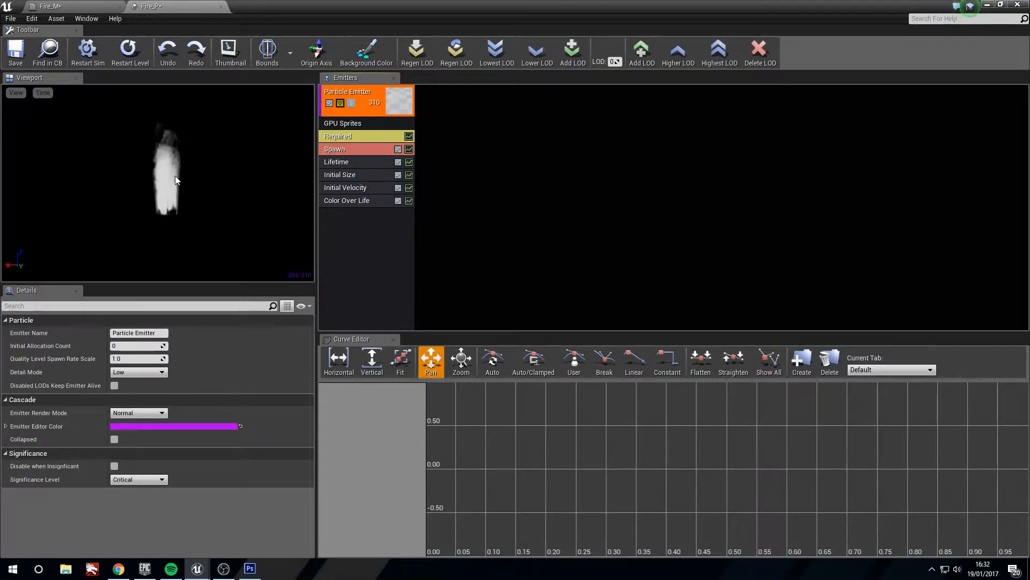
left_click(341, 174)
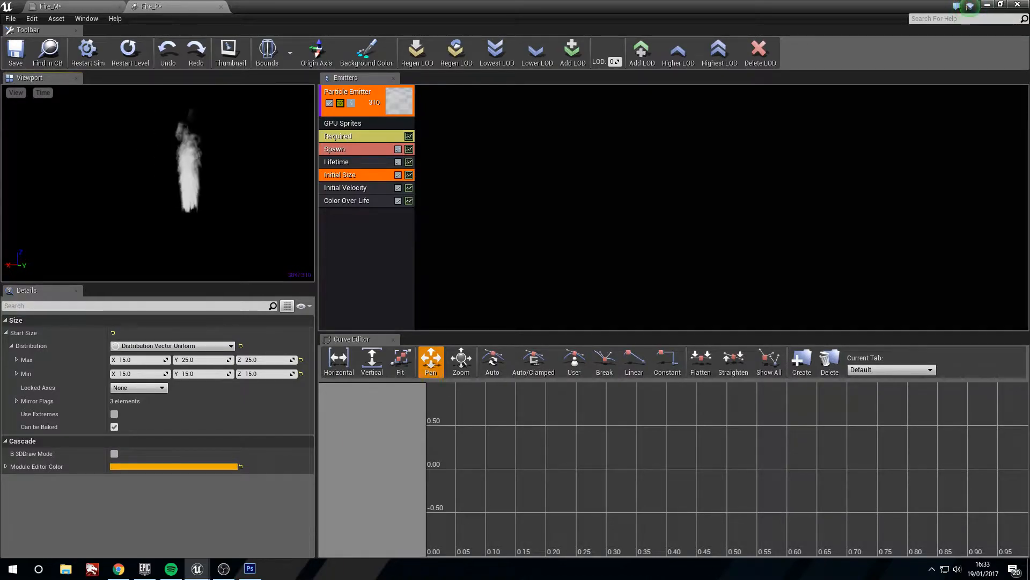
left_click(345, 186)
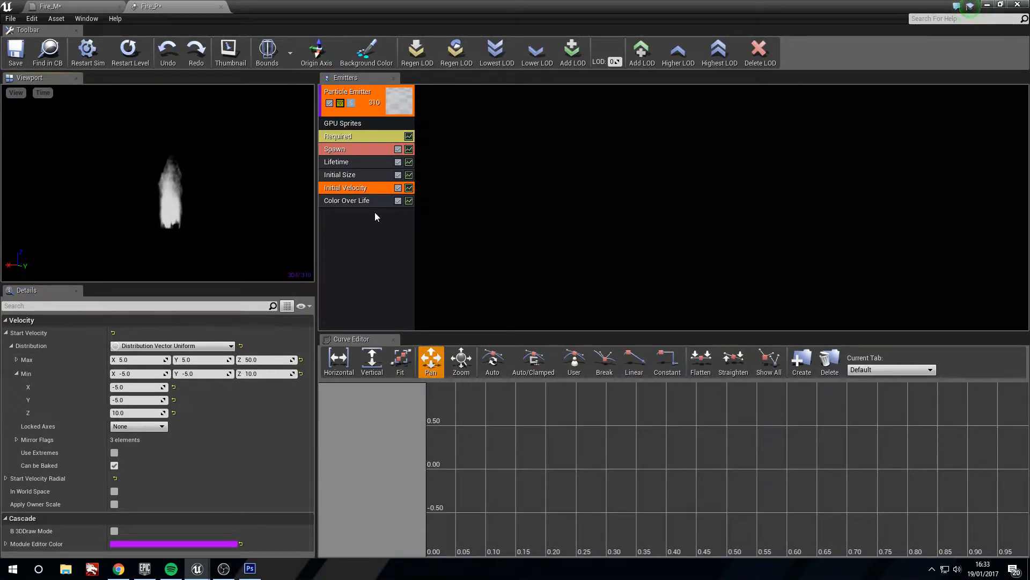
left_click(347, 200)
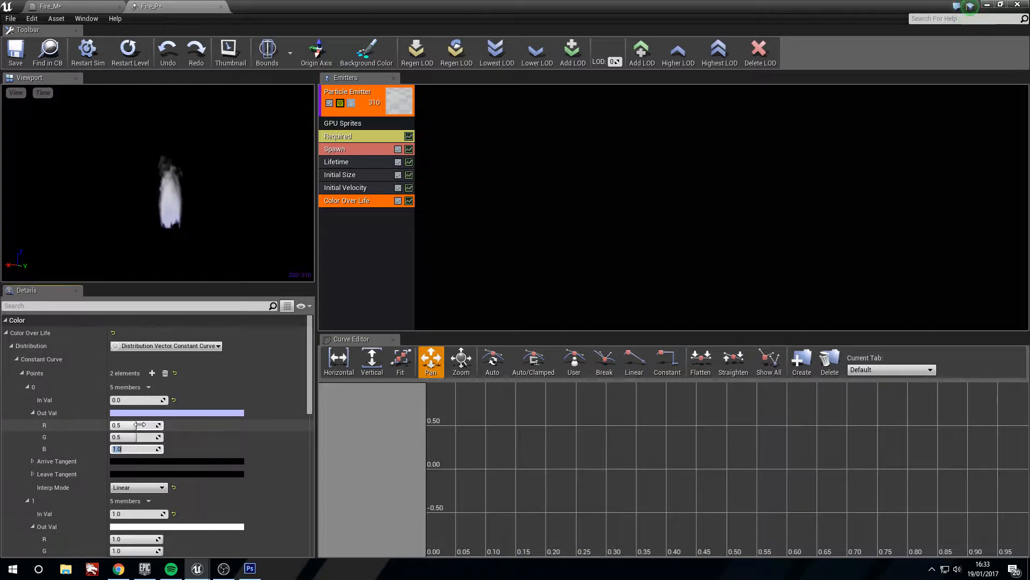
Step: Set Color Over Life from bluish through R25 G5 B1 orange to black, then view the flame in the level
type("5.0")
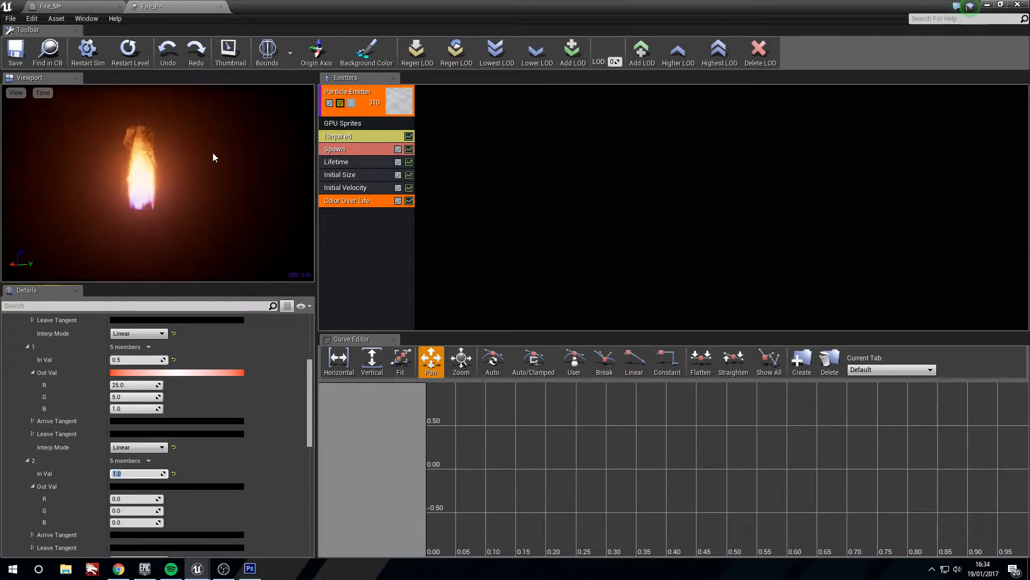
left_click(347, 92)
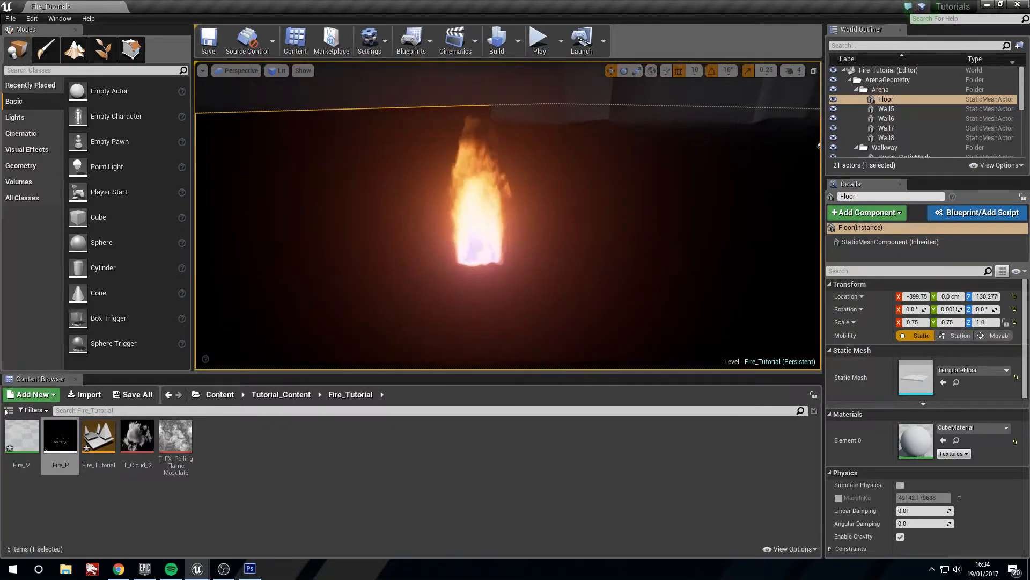
Step: Open the Fire_M material in the Material Editor
double_click(22, 435)
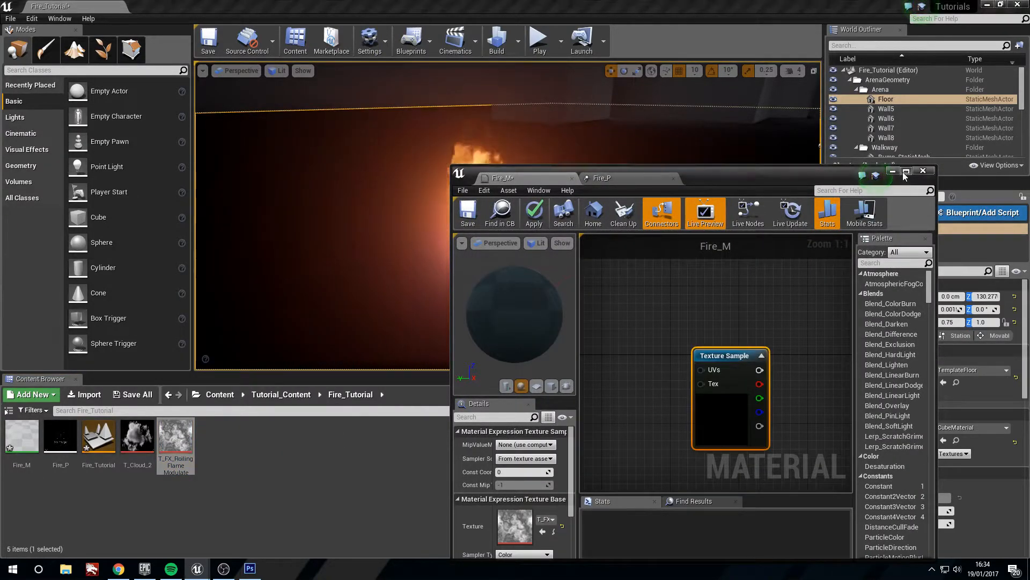
Step: Add two Multiply nodes off TexCoord with Const B values 0.6 and 3.5
left_click(908, 172)
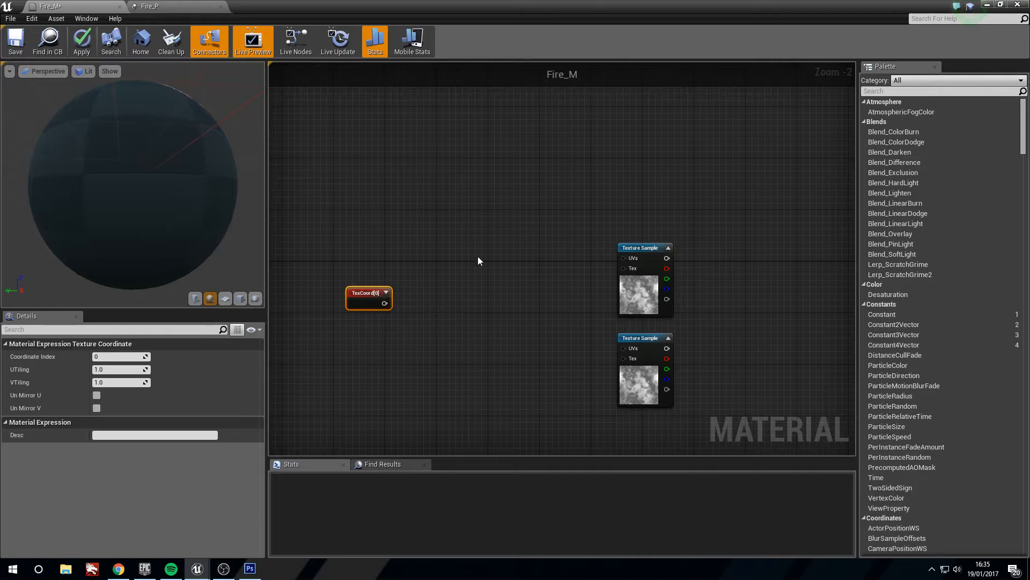
left_click(459, 271)
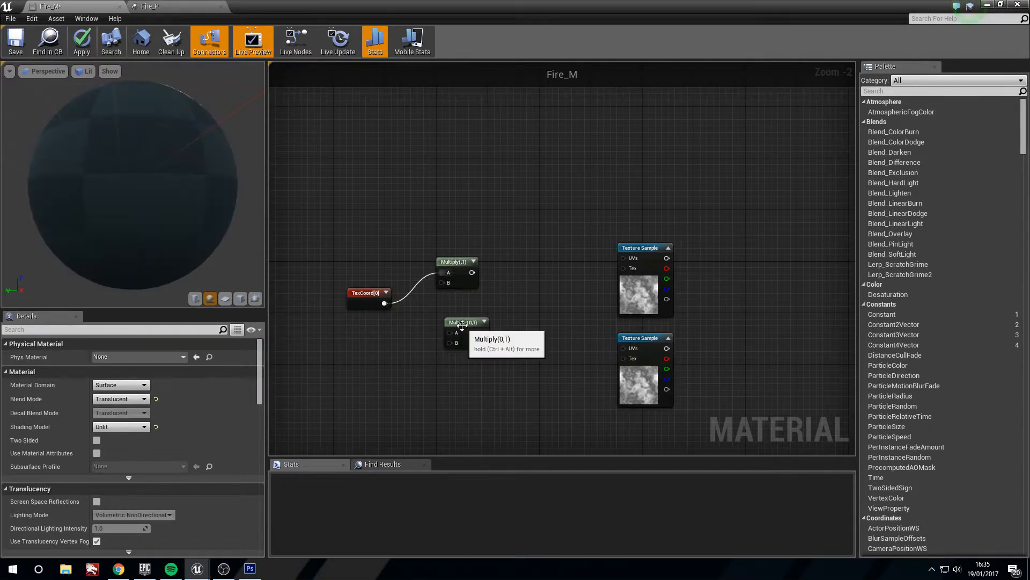
left_click(452, 319)
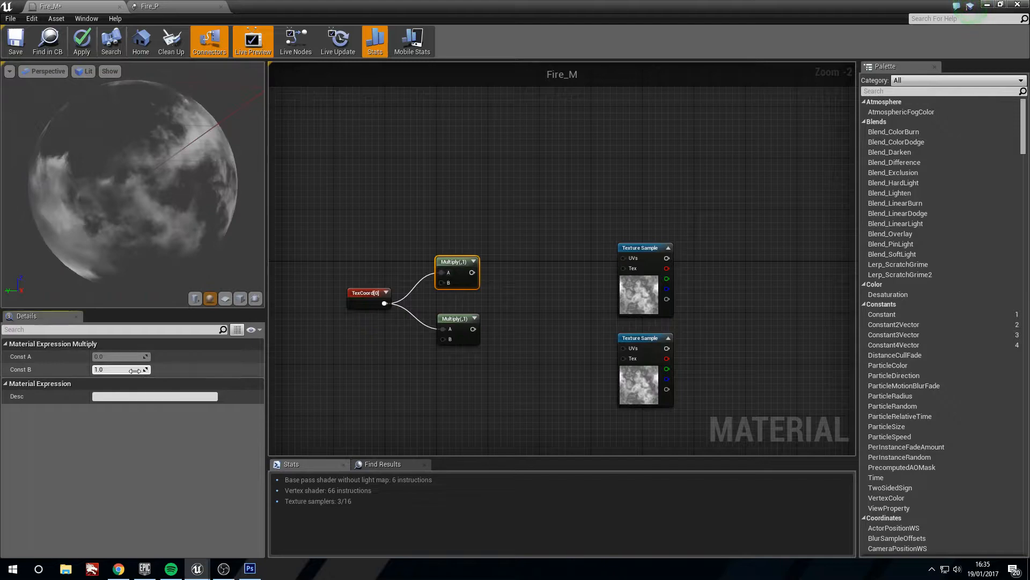
triple_click(121, 369)
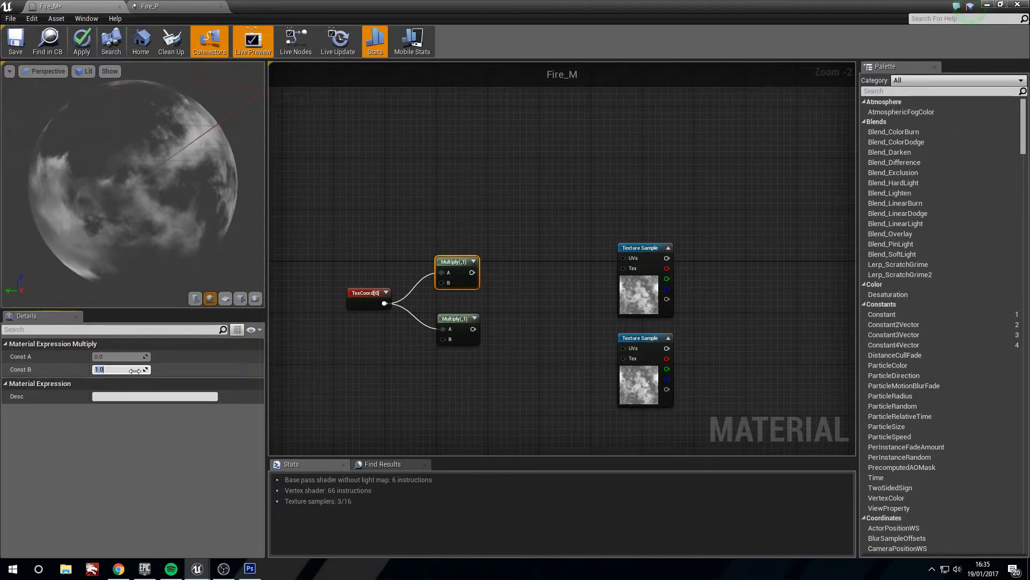
type(".6")
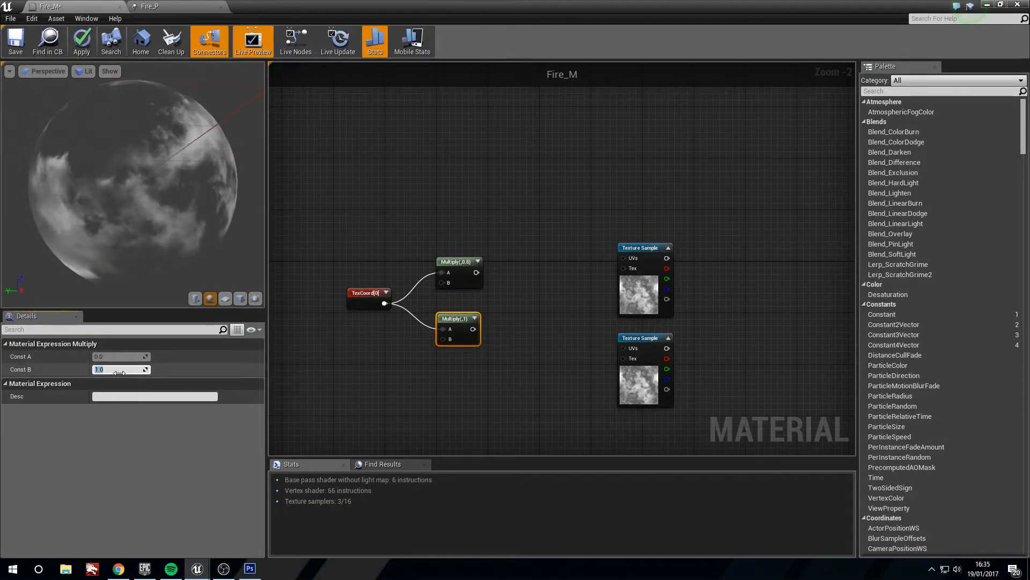
type("3.5")
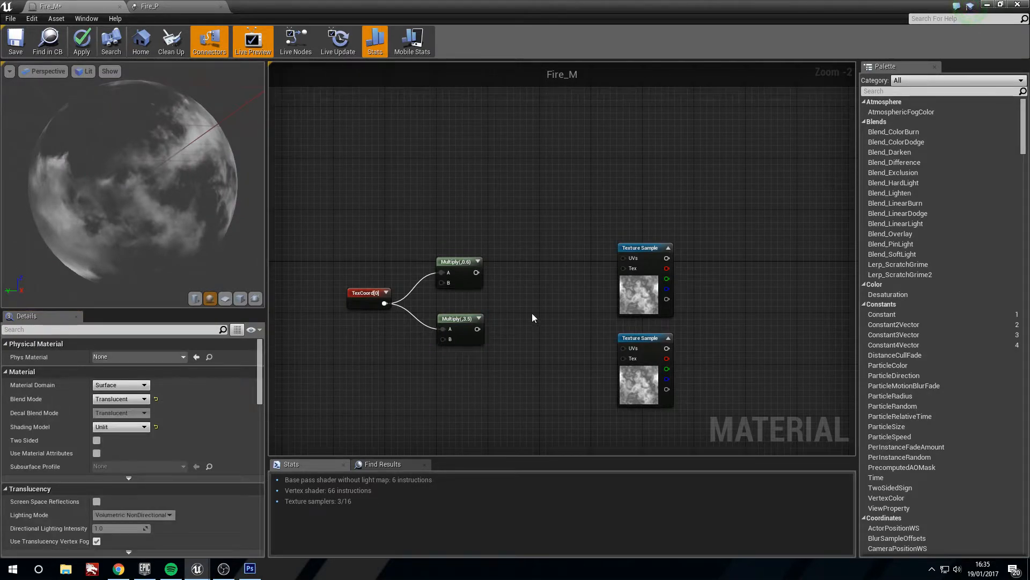
Step: Route each Multiply through a Panner into its texture sample, setting the first Panner's Speed X to -0.45
left_click(585, 364)
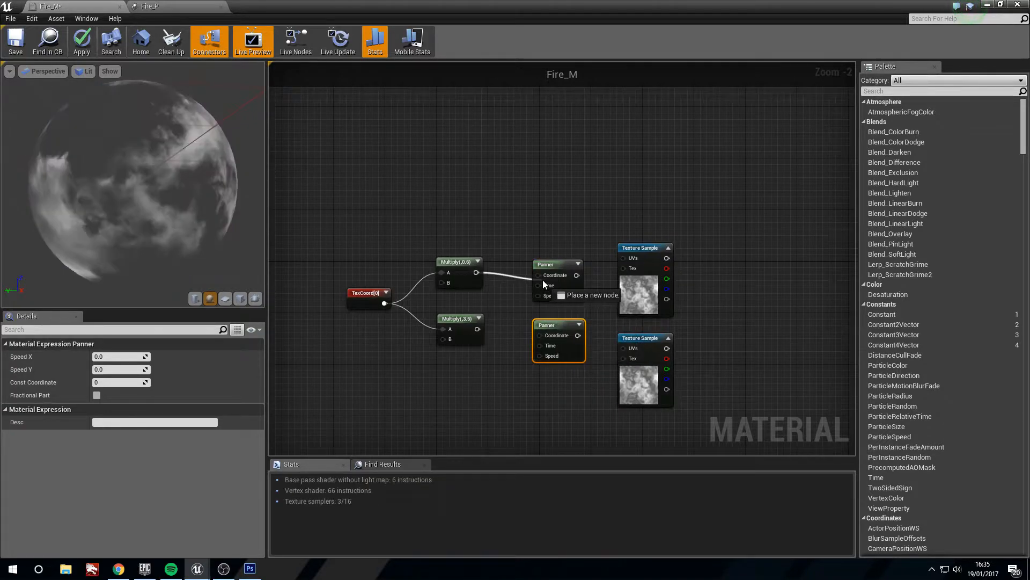
left_click(450, 330)
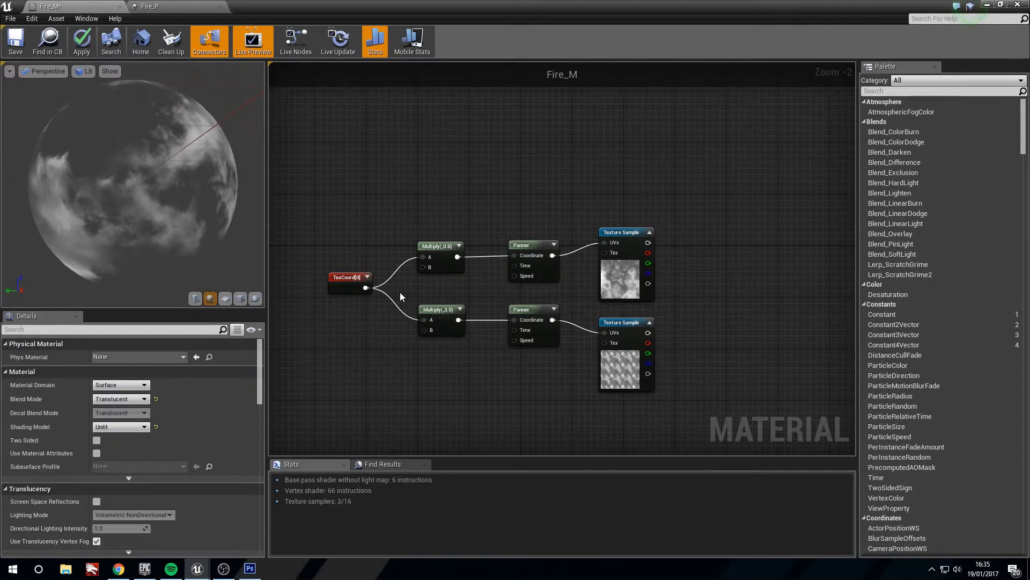
mouse_move(634, 388)
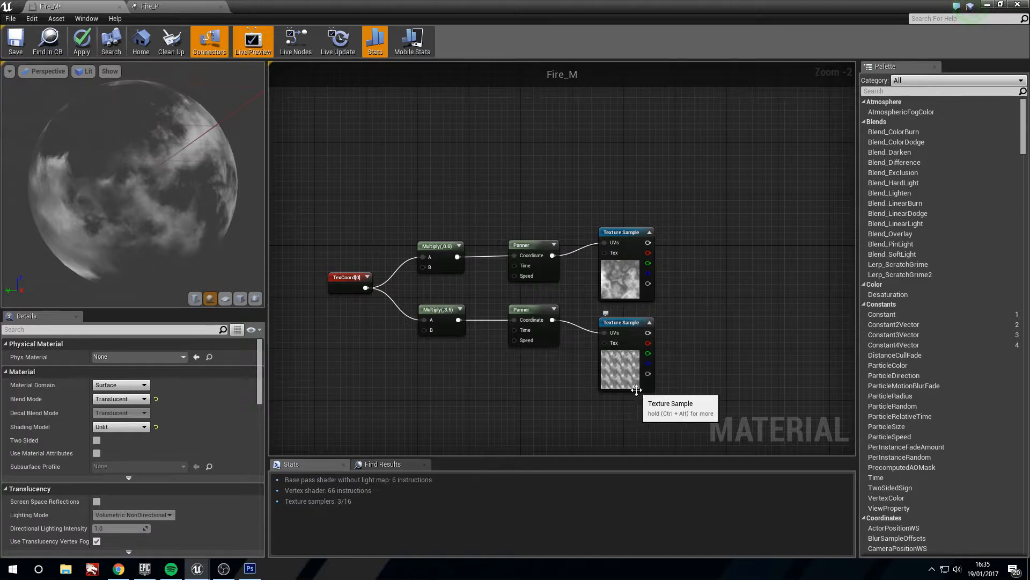
mouse_move(591, 263)
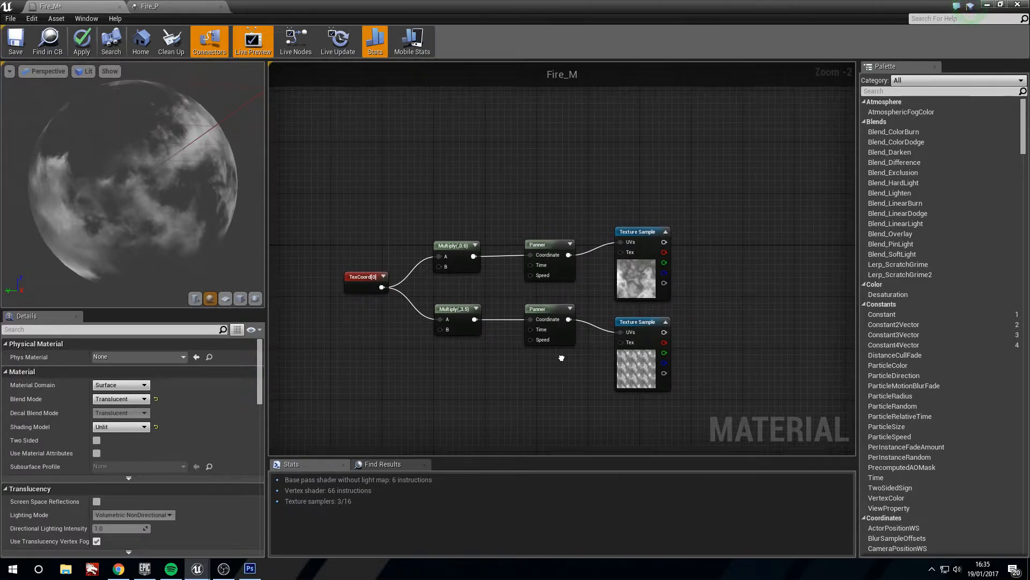
left_click(550, 243)
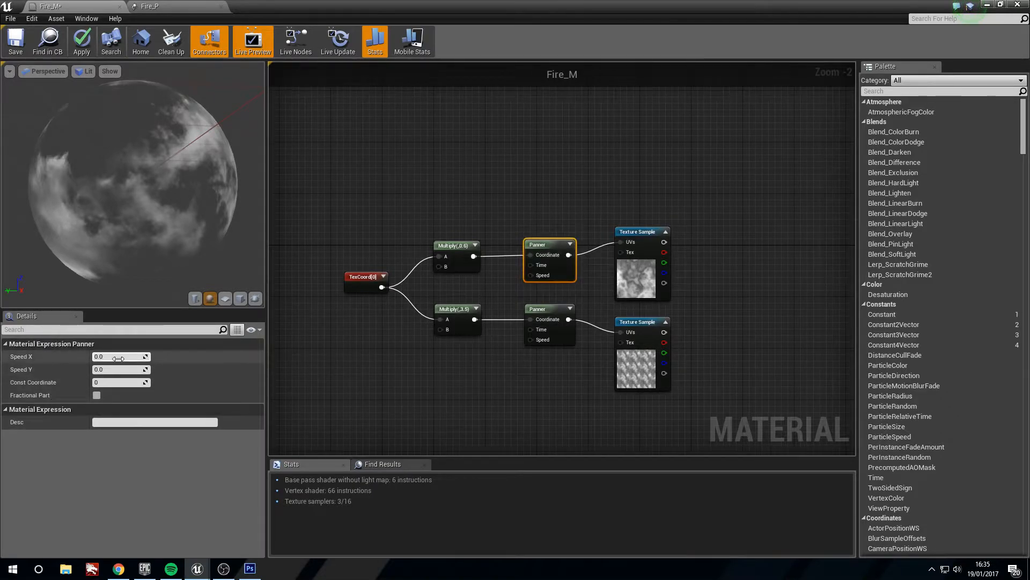
triple_click(98, 356)
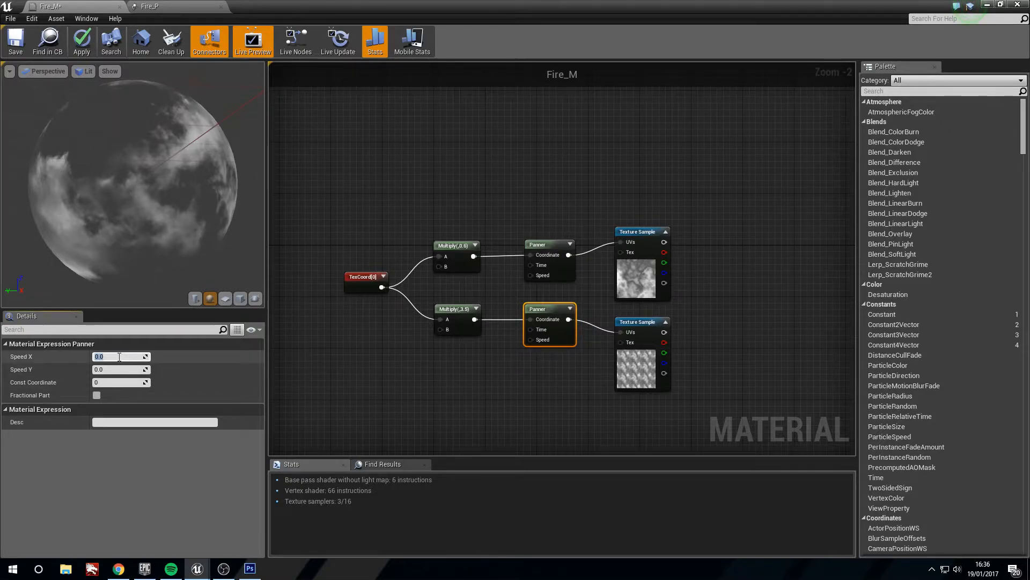
type("-.45")
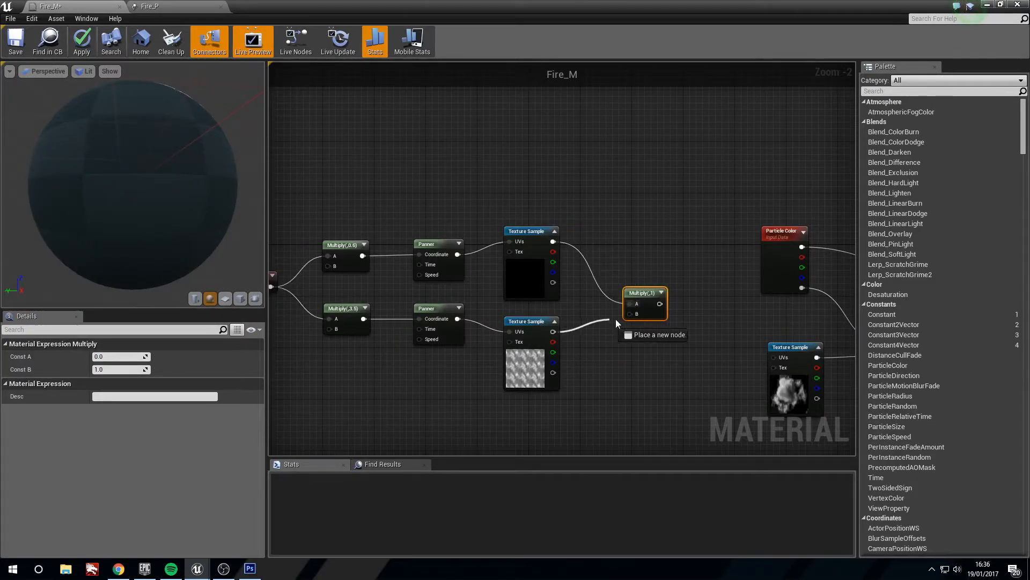
Step: Preview the Multiply node combining both panning textures on a flat plane mesh
right_click(644, 299)
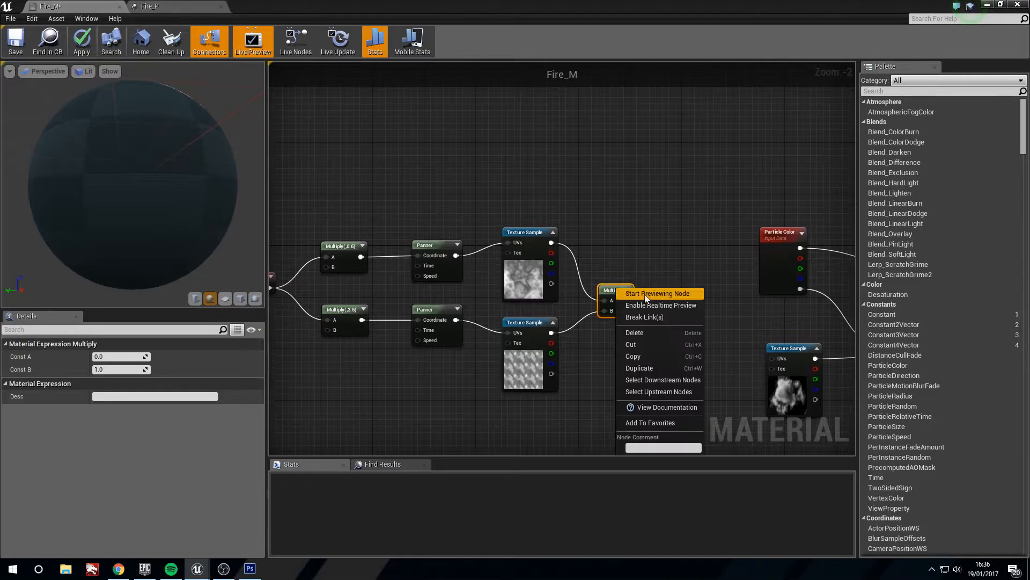
left_click(657, 293)
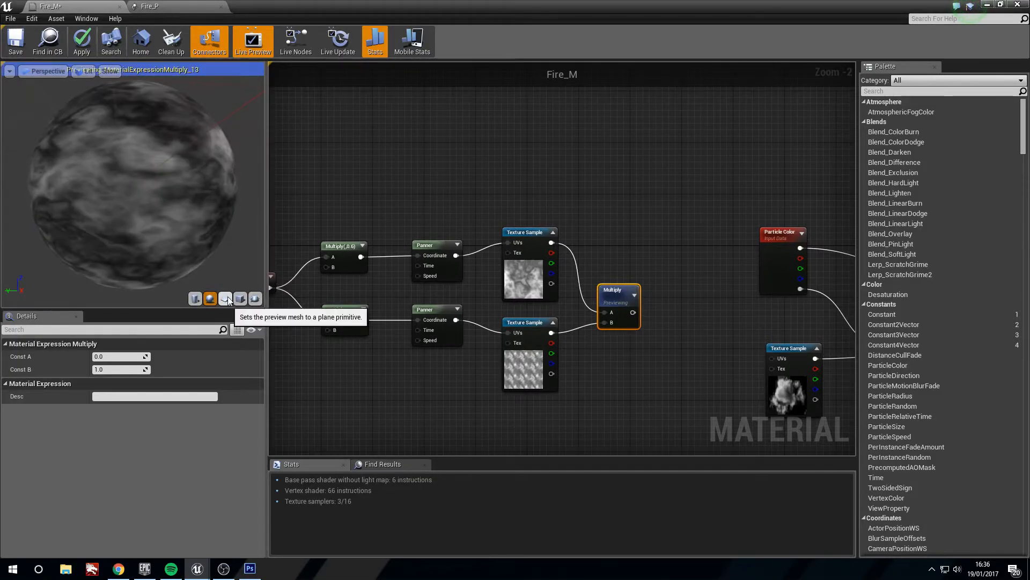
left_click(225, 299)
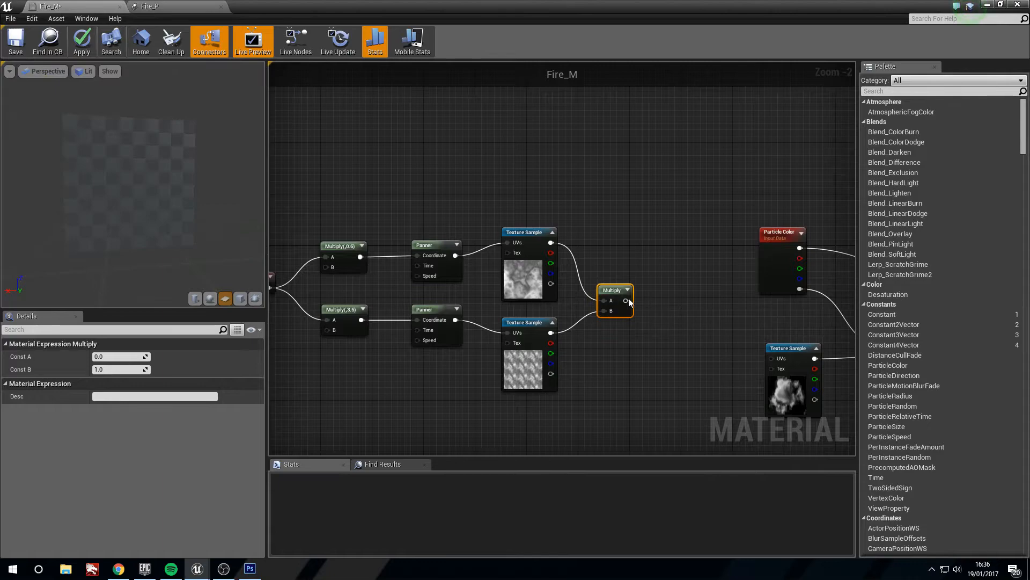
mouse_move(628, 296)
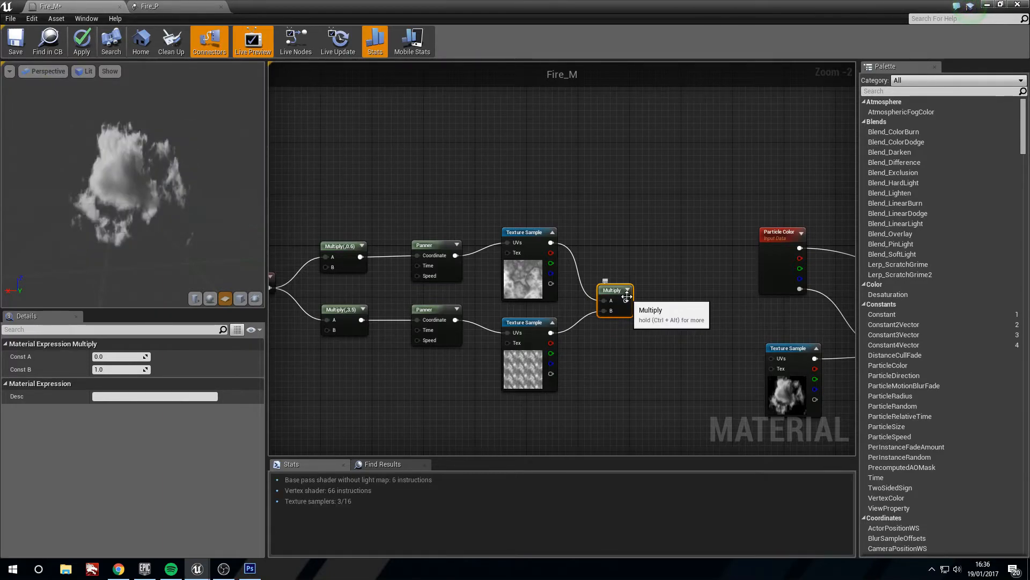
mouse_move(634, 320)
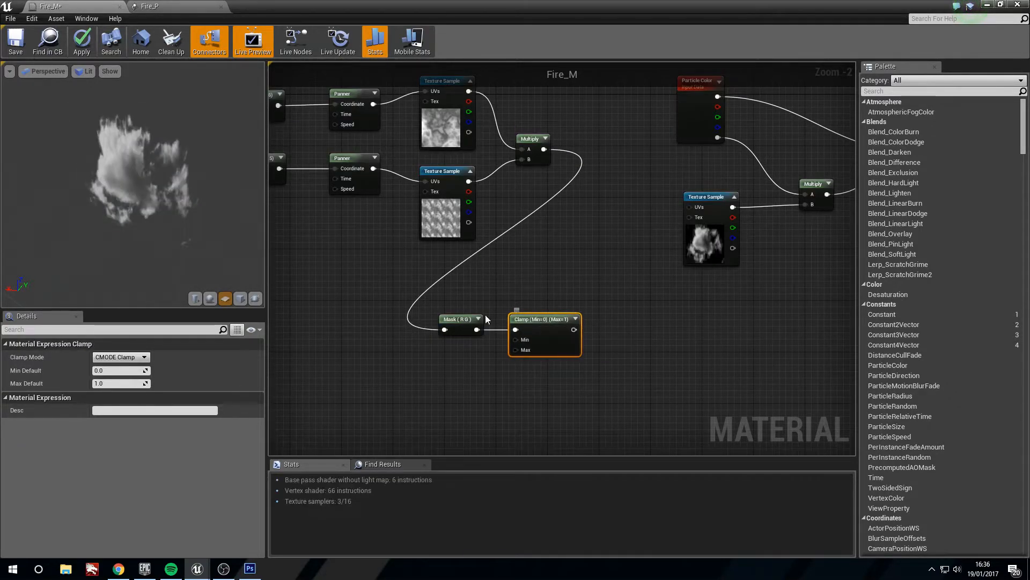
mouse_move(532, 322)
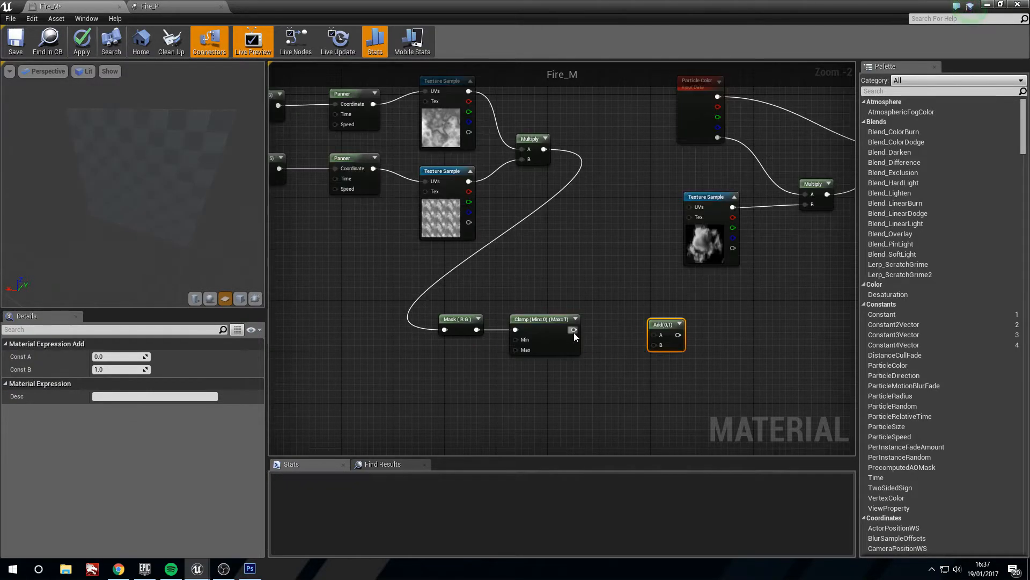
mouse_move(618, 326)
type("0.25")
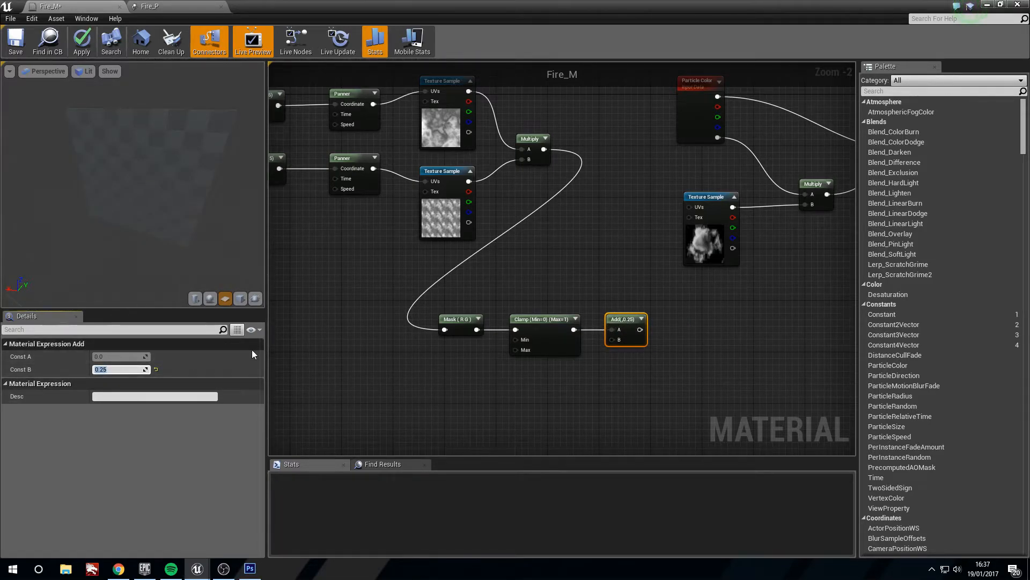
Step: Apply the Fire_M material with the Add node offsetting the clamped mask by 0.25
left_click(81, 41)
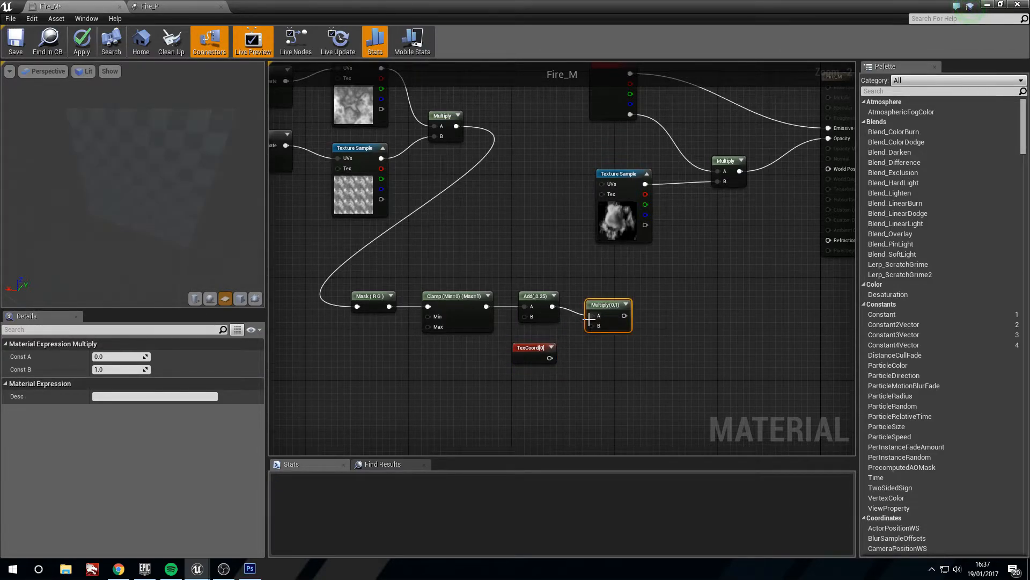
Step: Set the TexCoord node to 2×2 tiling for the cloud texture UVs and apply Fire_M
left_click(533, 340)
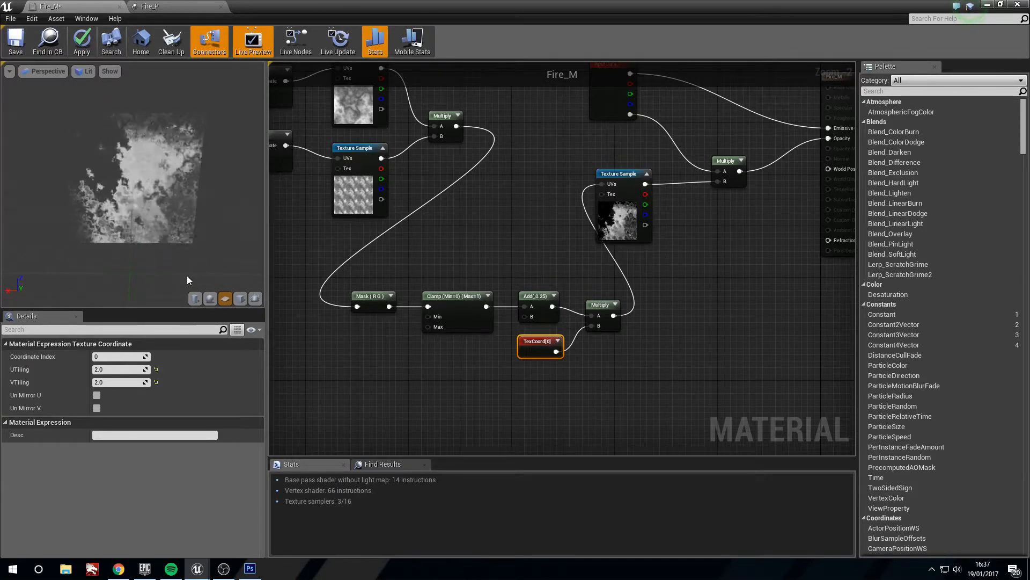
scroll("down", 3)
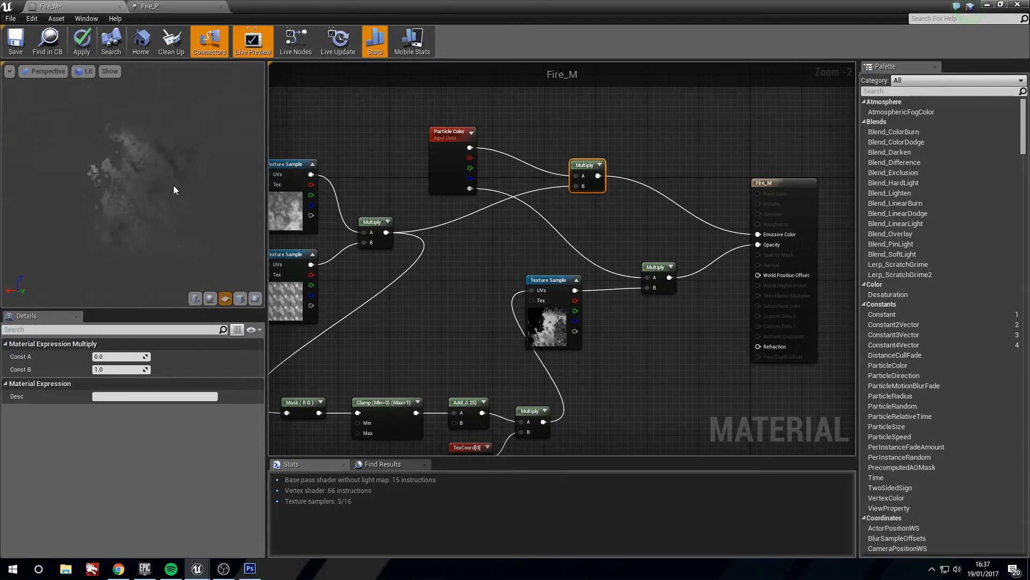
mouse_move(86, 18)
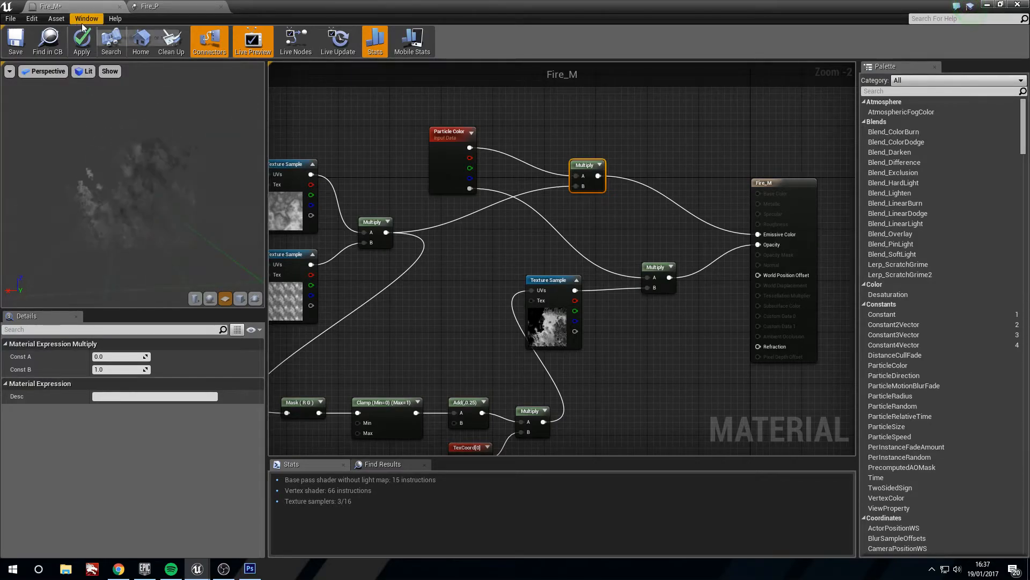
left_click(14, 40)
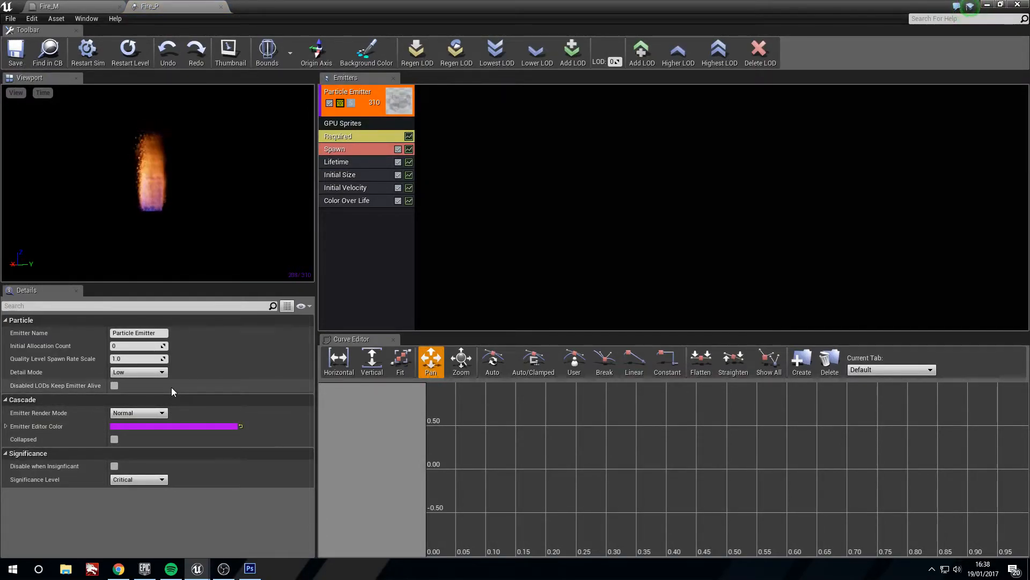
Step: Add a Scale Color/Life module to the flame emitter with constant colour scale 5, 5, 5
right_click(367, 230)
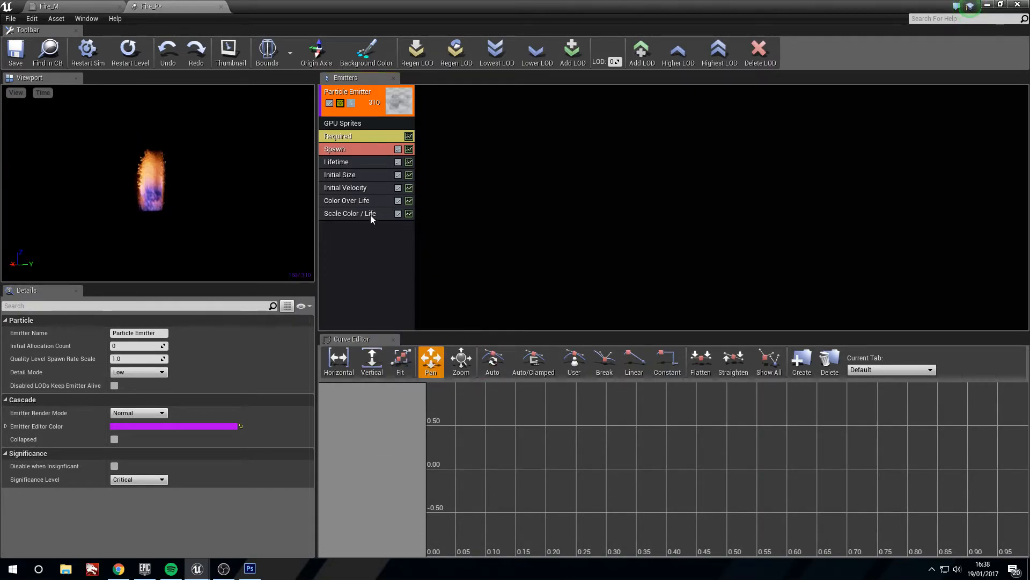
left_click(350, 213)
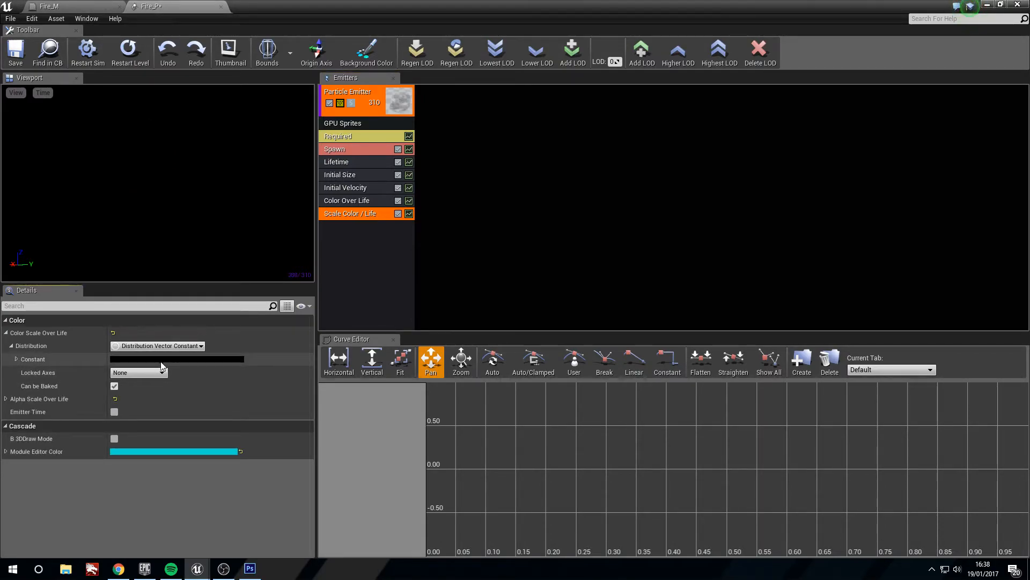
left_click(6, 359)
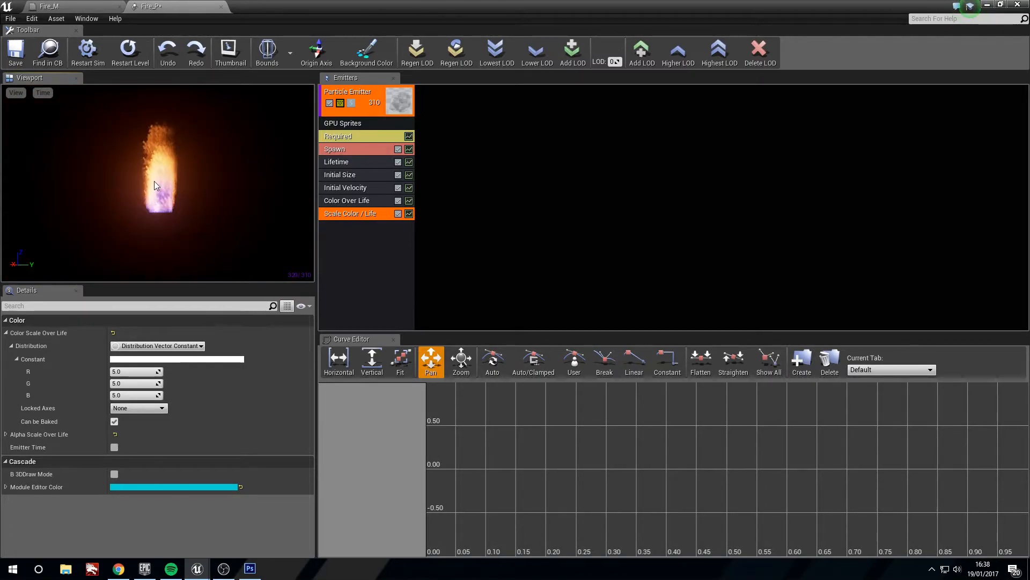
mouse_move(200, 230)
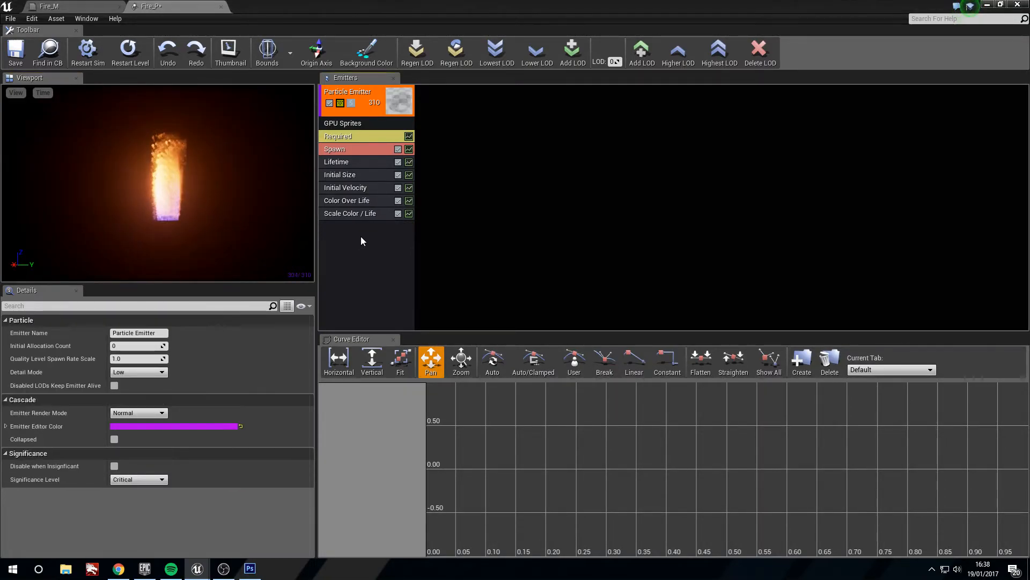
Step: Add a Size By Life module starting the flame particles at 0.1 and growing to full size
right_click(361, 241)
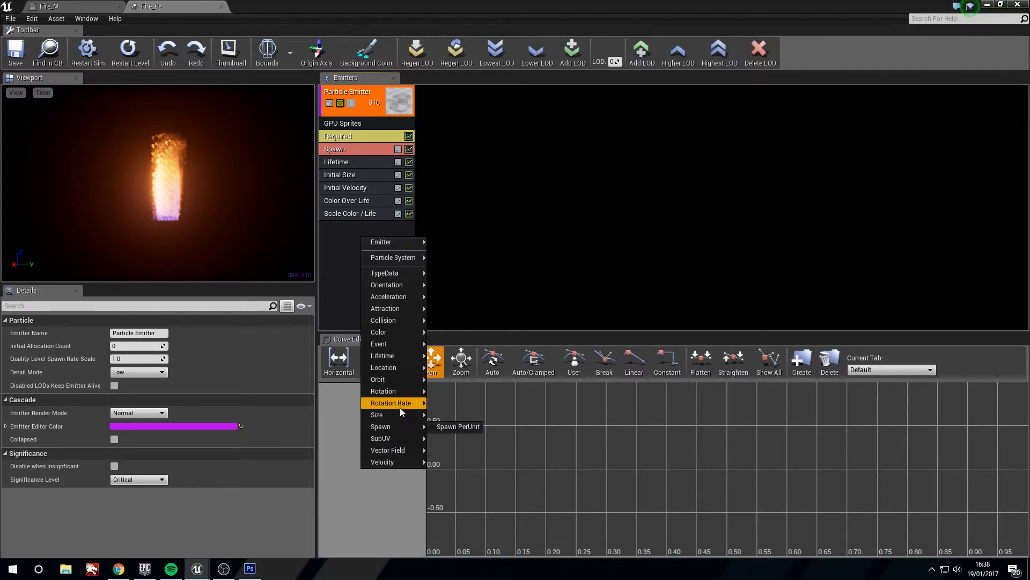
mouse_move(377, 414)
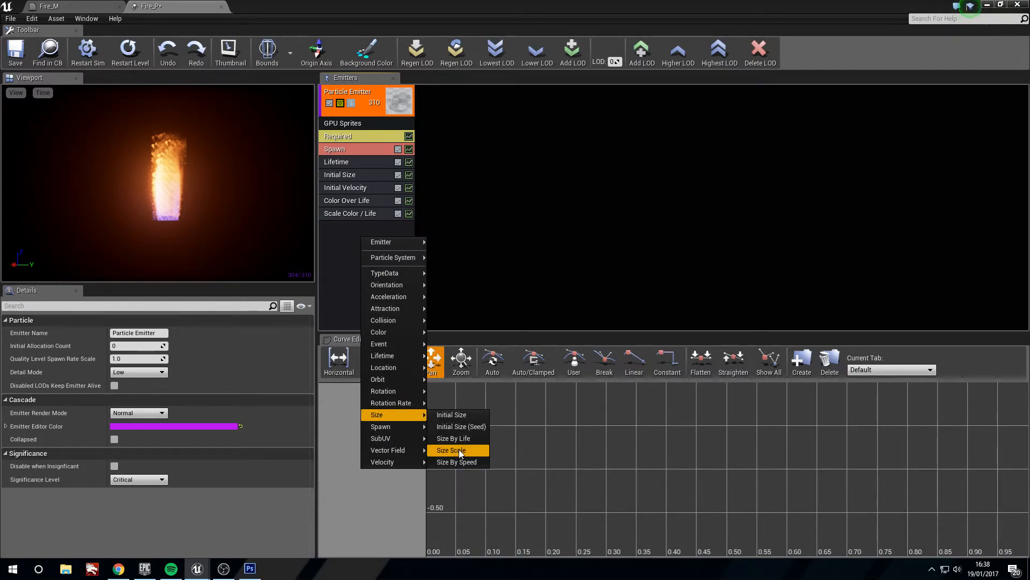
mouse_move(453, 438)
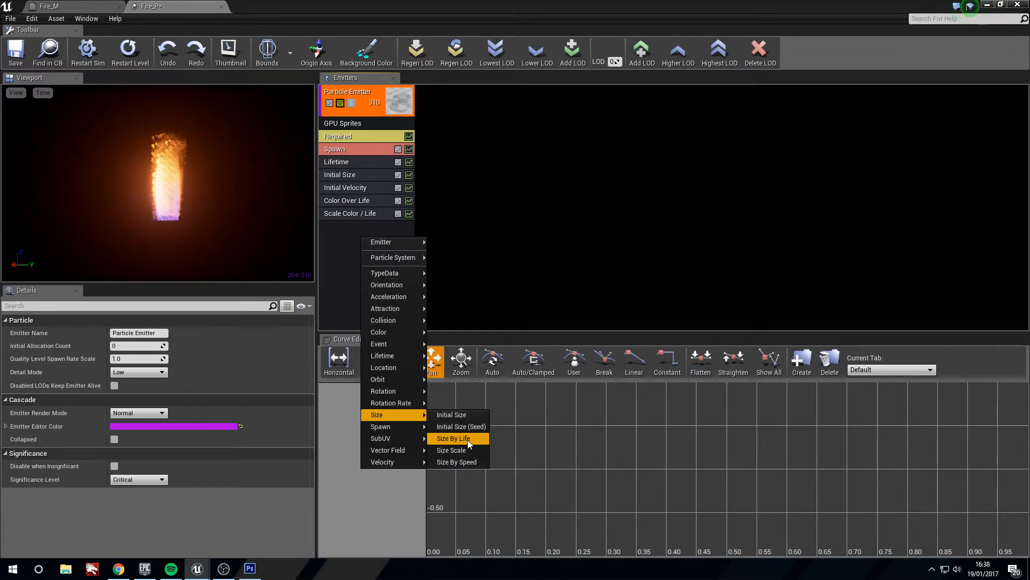
left_click(453, 438)
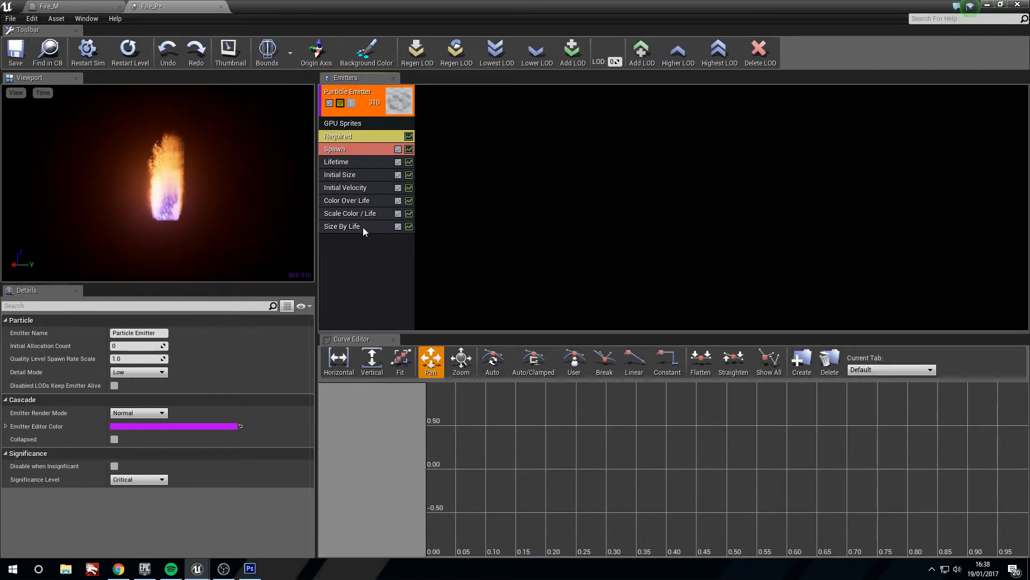
left_click(341, 226)
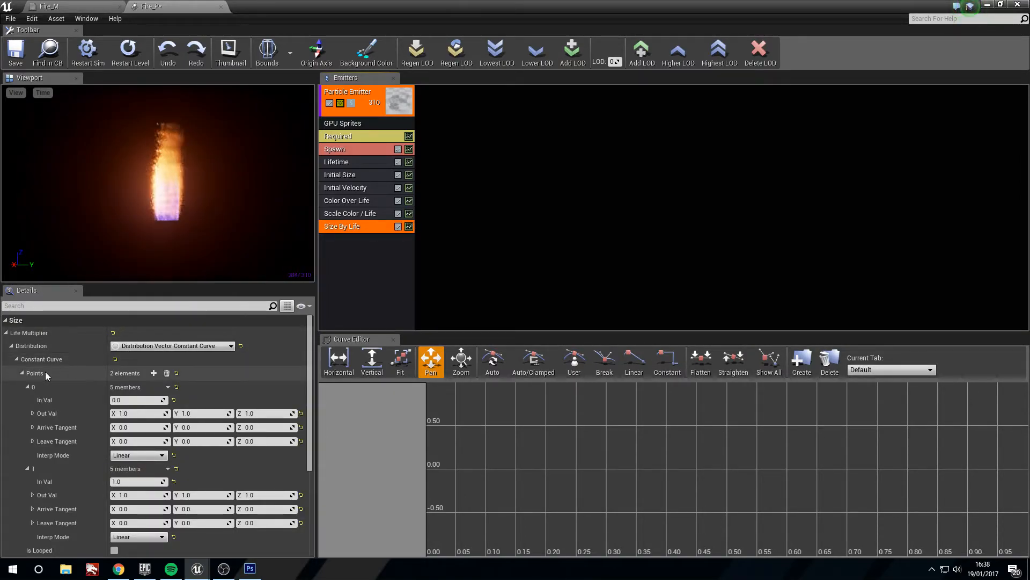
triple_click(139, 413)
type("0.1")
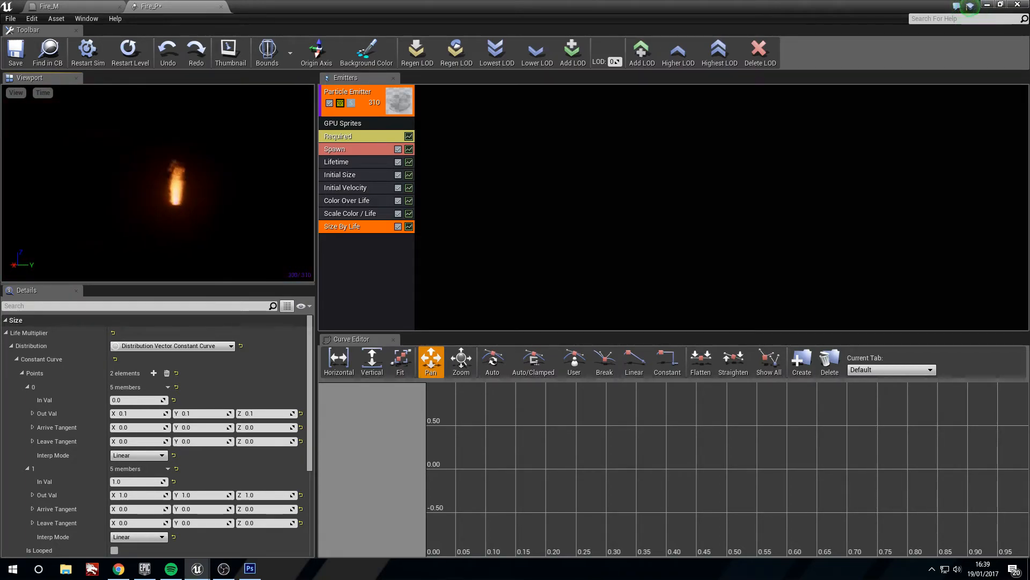
left_click(365, 100)
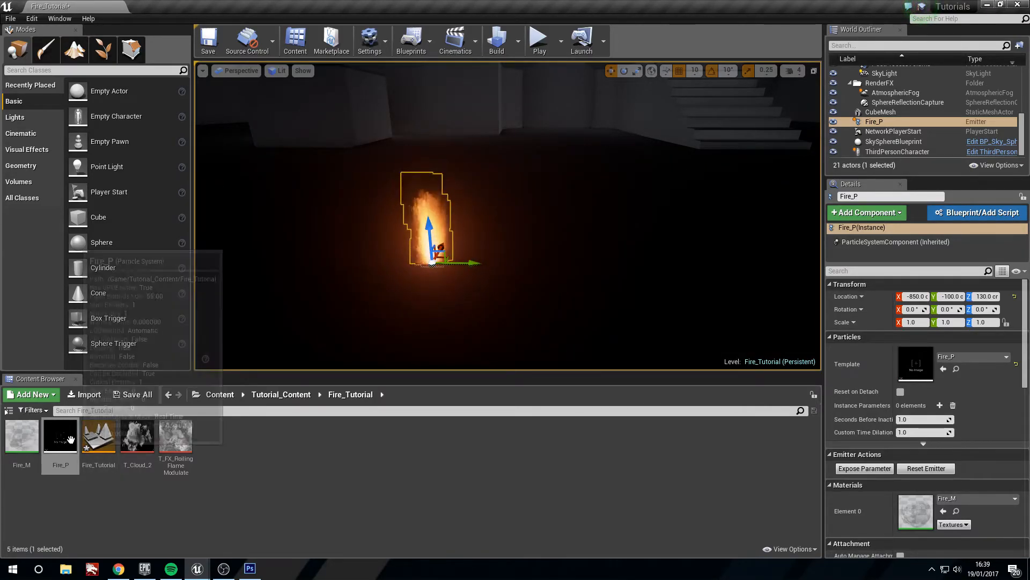
double_click(60, 435)
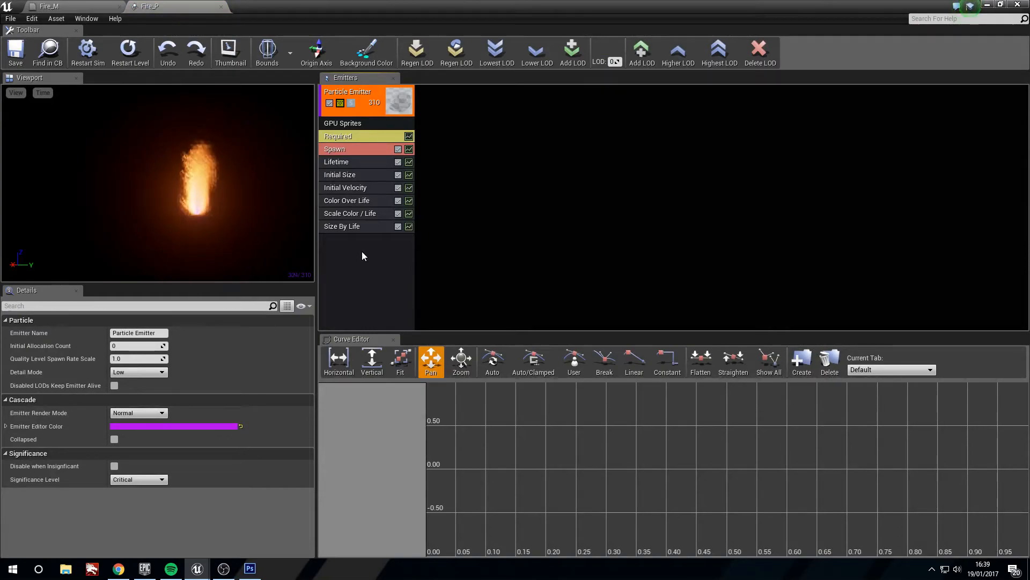
Step: Add a Spawn PerUnit module to the flame emitter in Fire_P
right_click(362, 257)
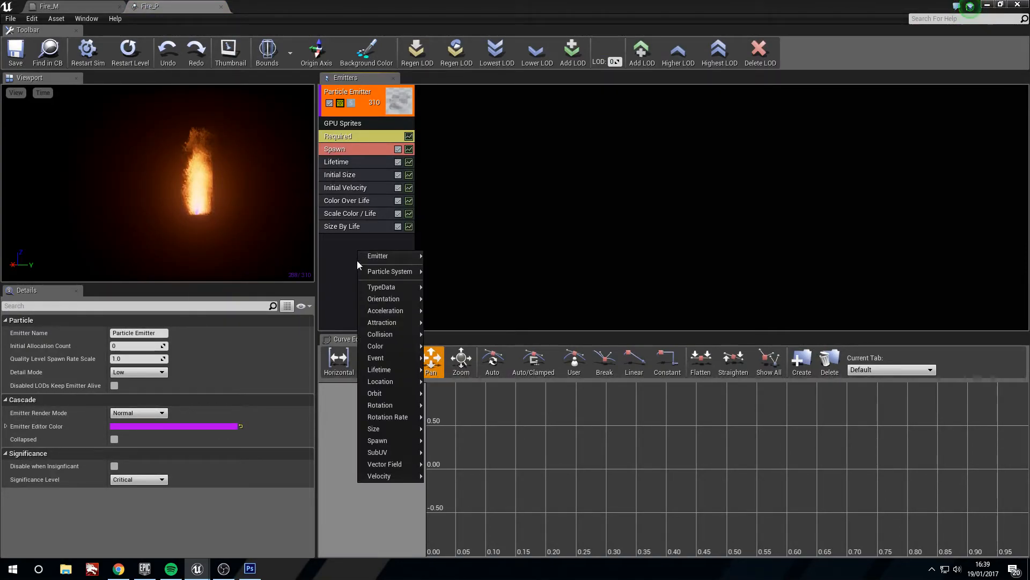
mouse_move(376, 440)
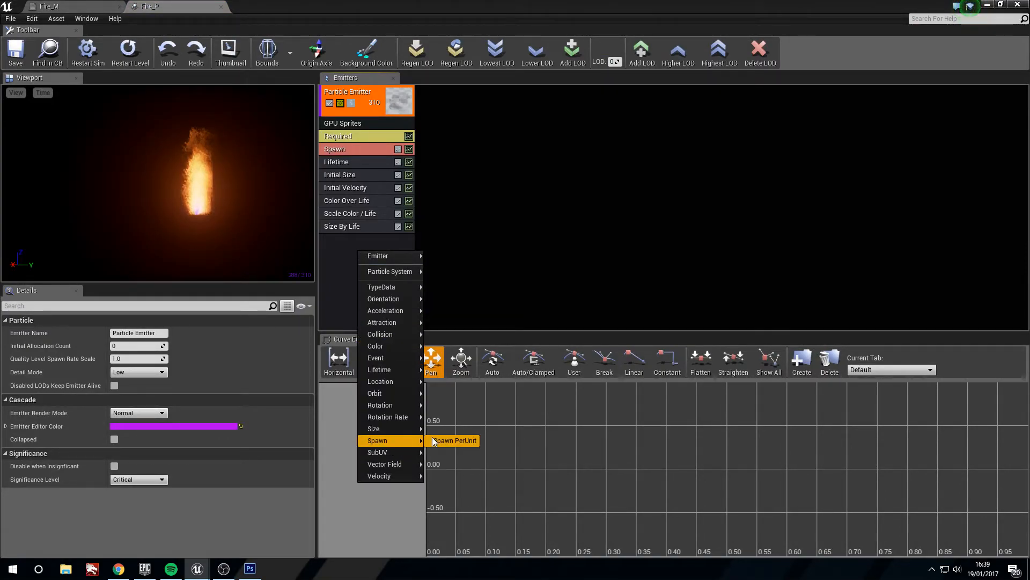
left_click(454, 440)
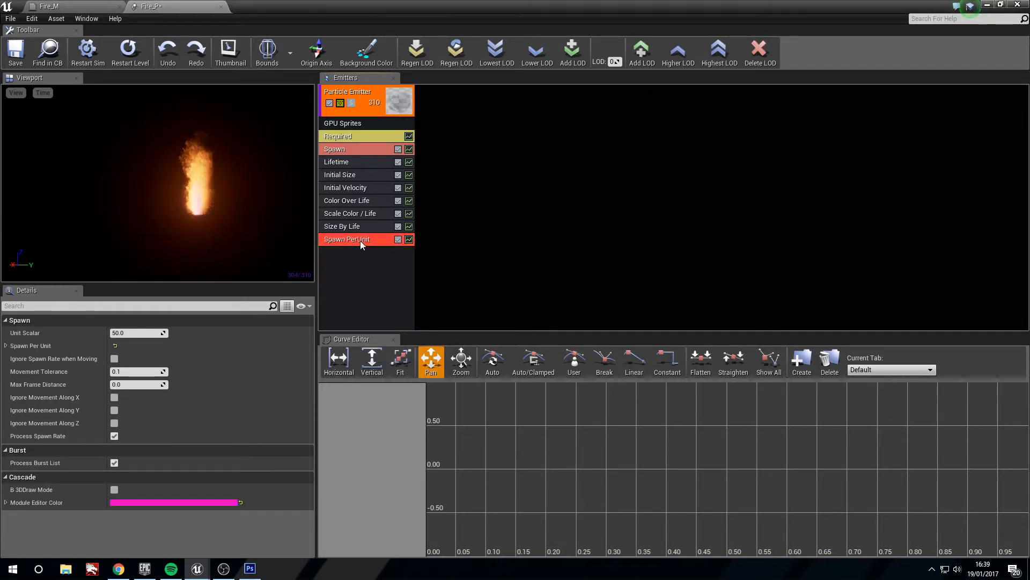
mouse_move(128, 333)
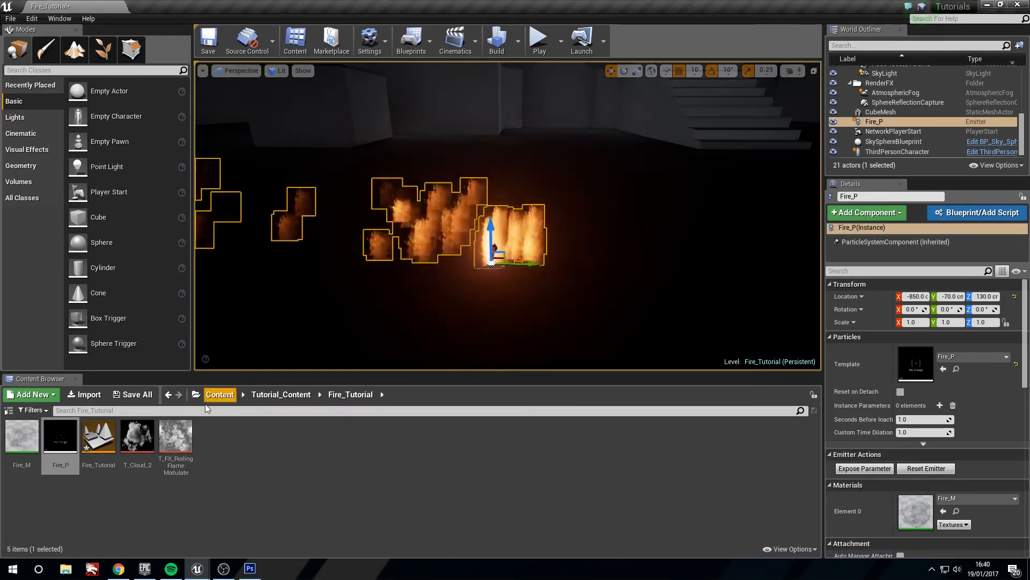
double_click(60, 435)
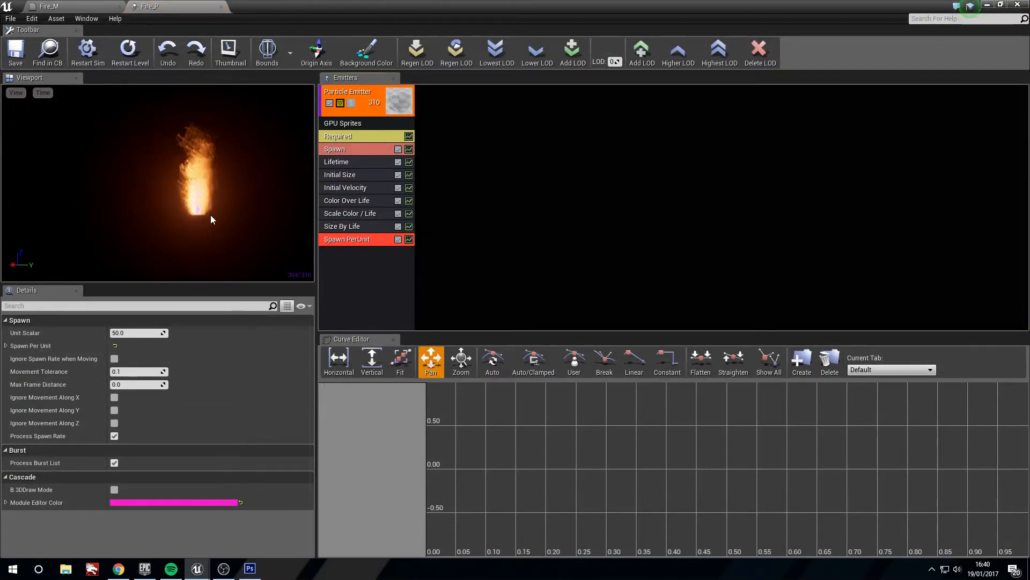
left_click(15, 51)
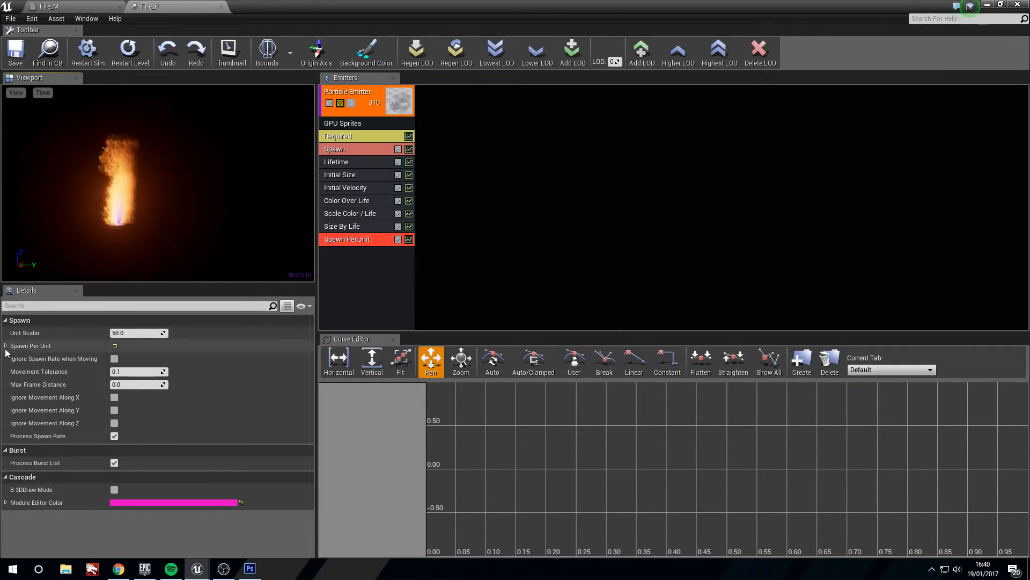
Step: Set the Spawn PerUnit distribution constant to 100 particles per unit
left_click(5, 345)
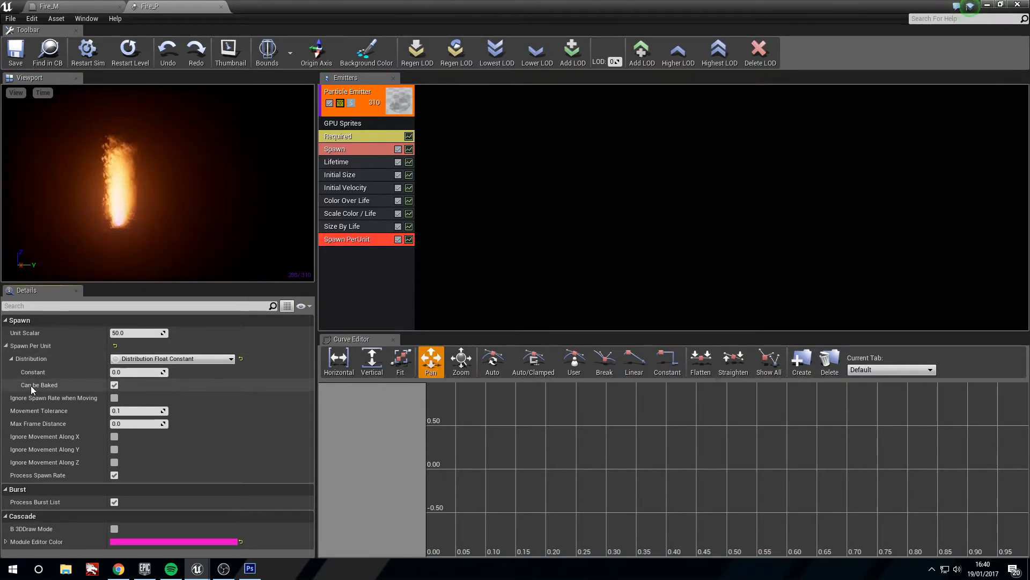
left_click(139, 372)
type("50")
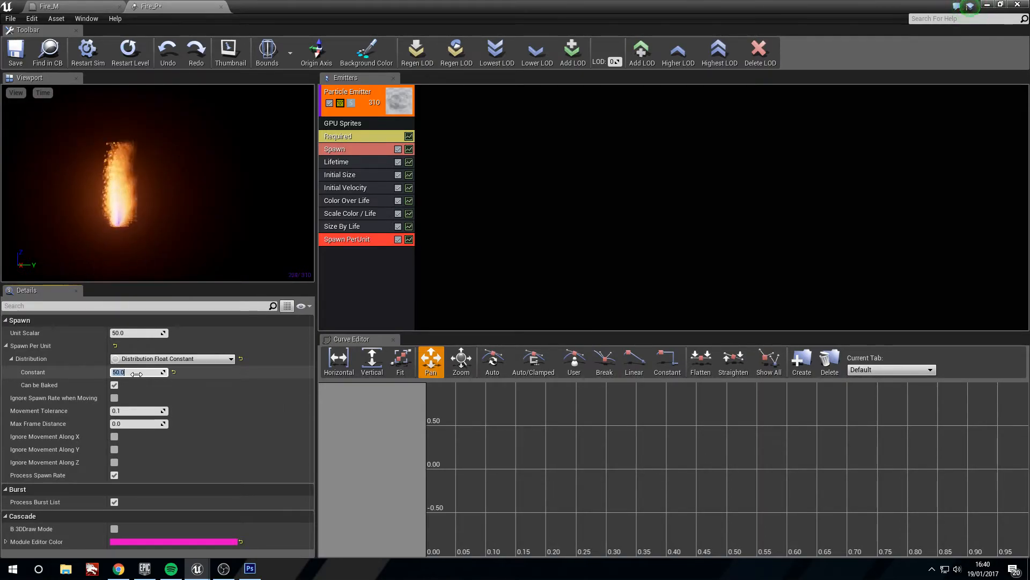
mouse_move(14, 51)
type("3")
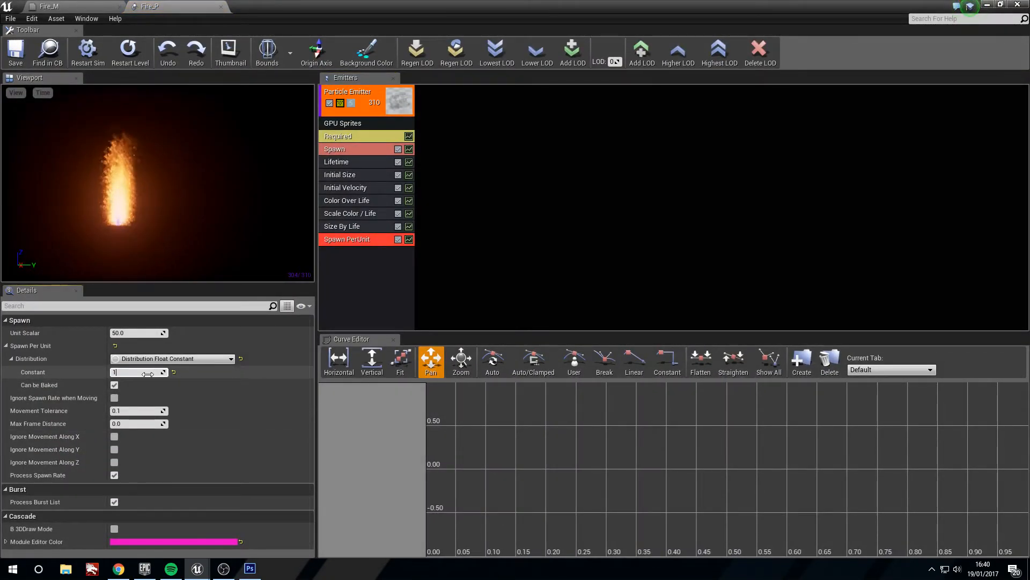
type("100")
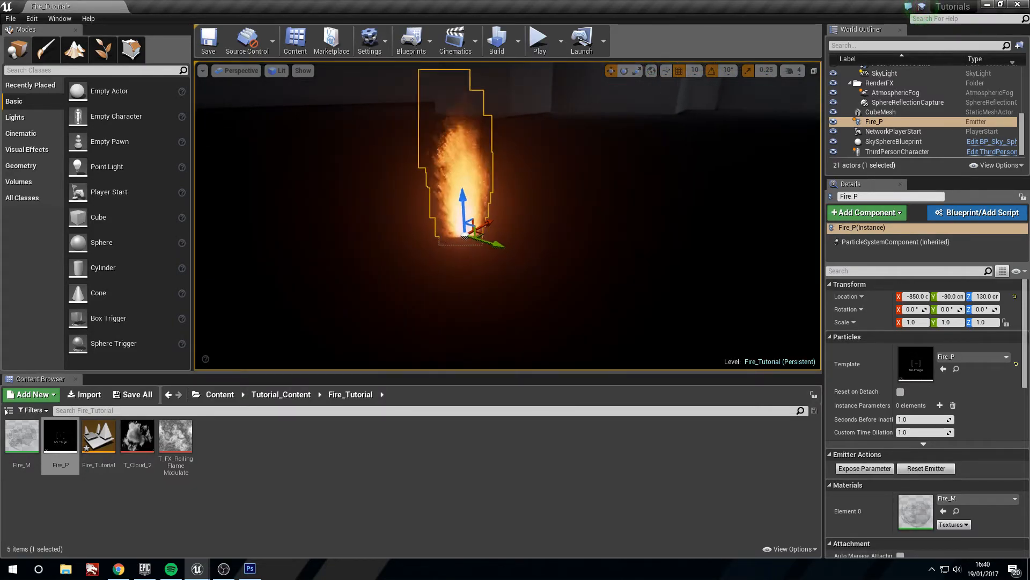
Step: Reopen Fire_P and review the flame emitter's general and initial velocity settings
double_click(60, 435)
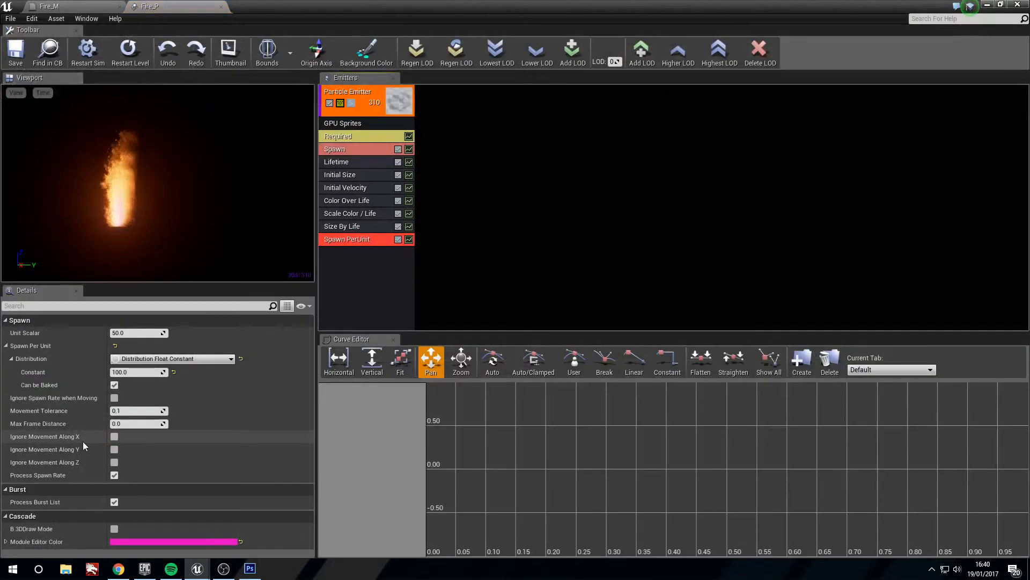
left_click(348, 92)
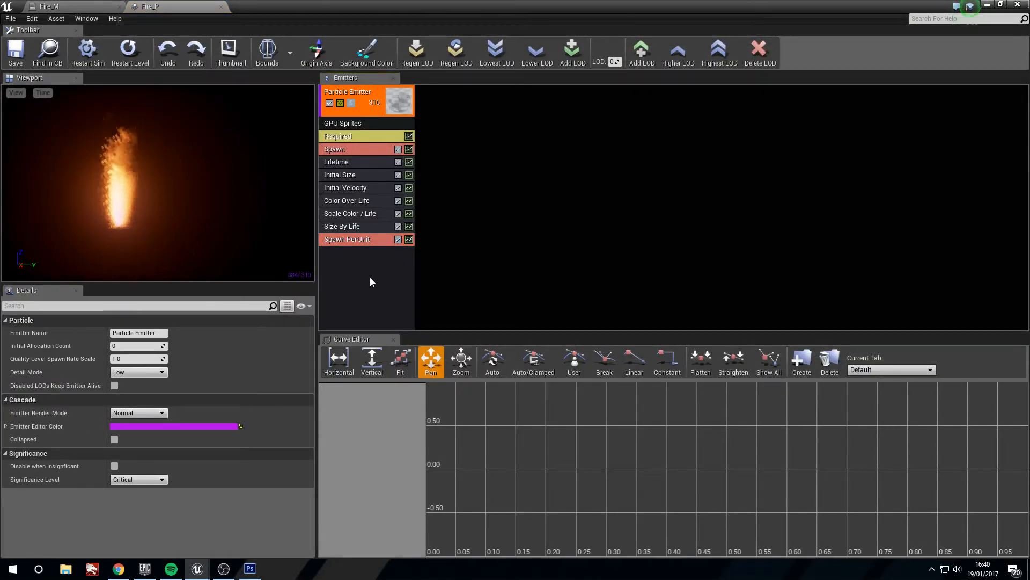
mouse_move(191, 212)
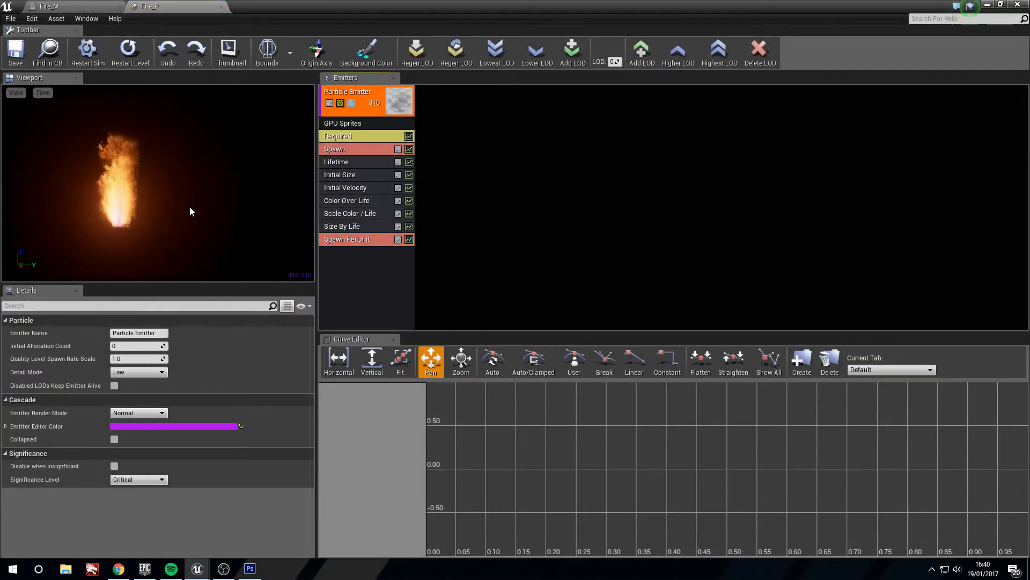
mouse_move(360, 167)
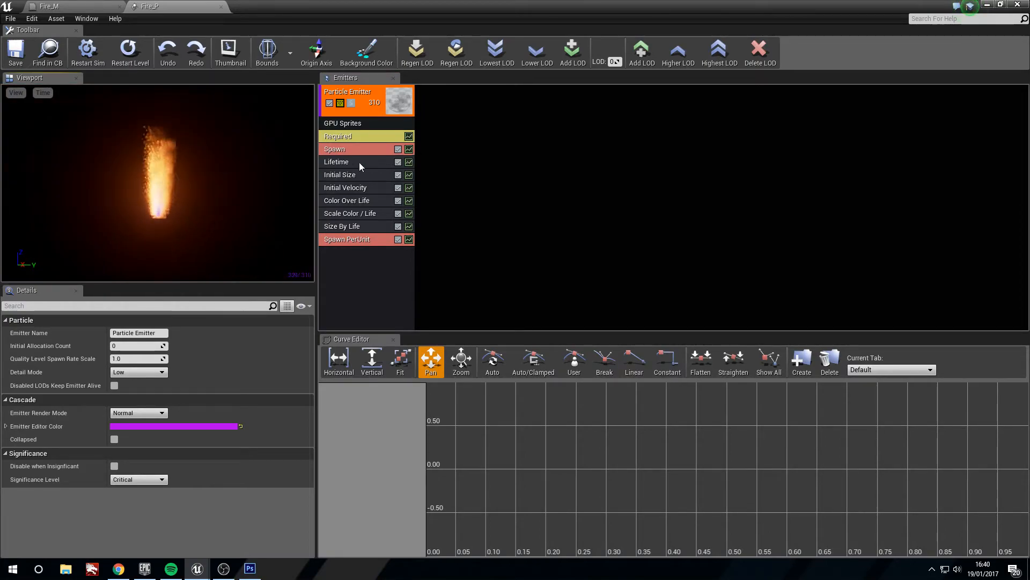
left_click(345, 186)
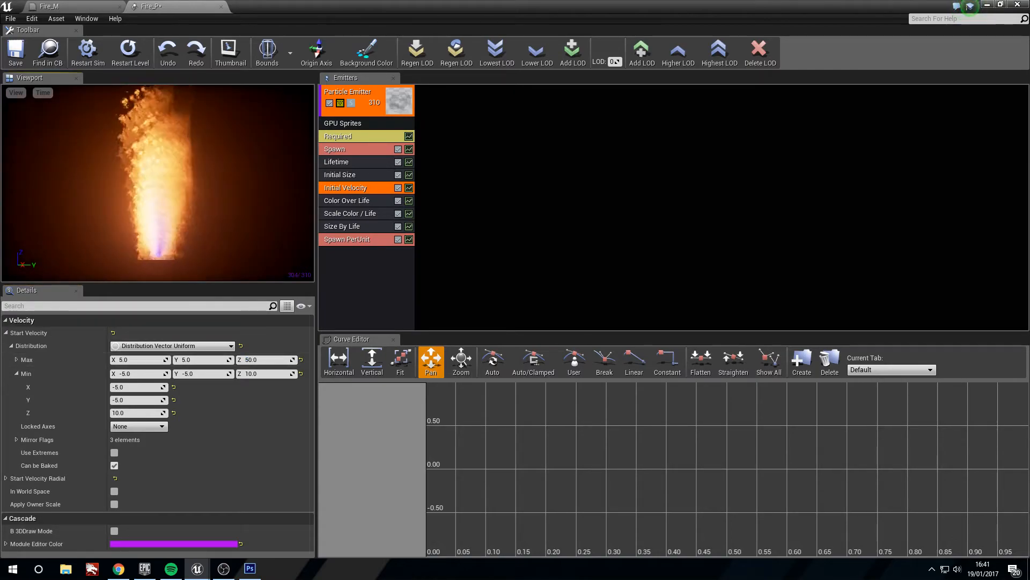
left_click(14, 53)
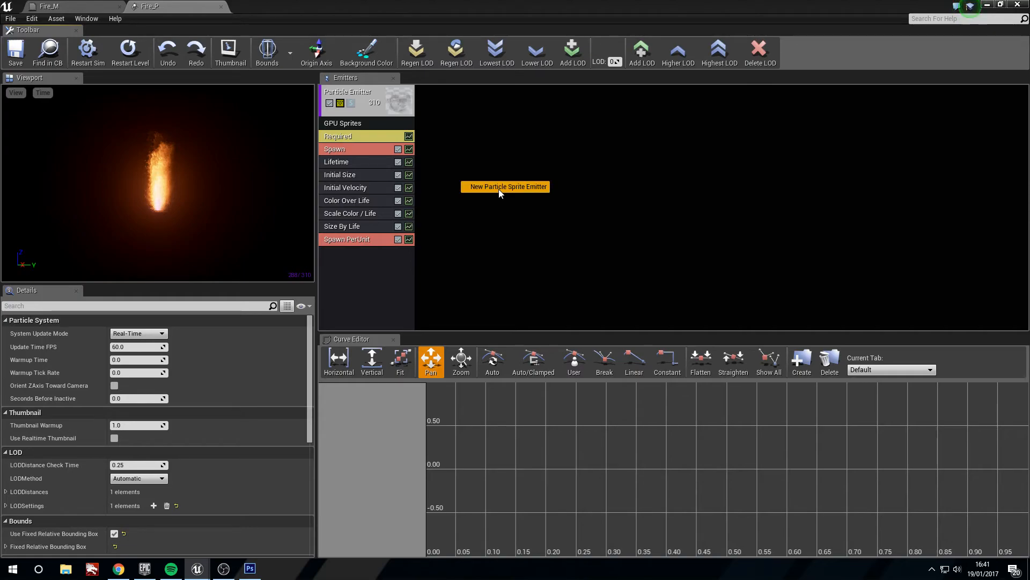
Step: Add a second particle sprite emitter to Fire_P using the m_flare_01 material
left_click(505, 187)
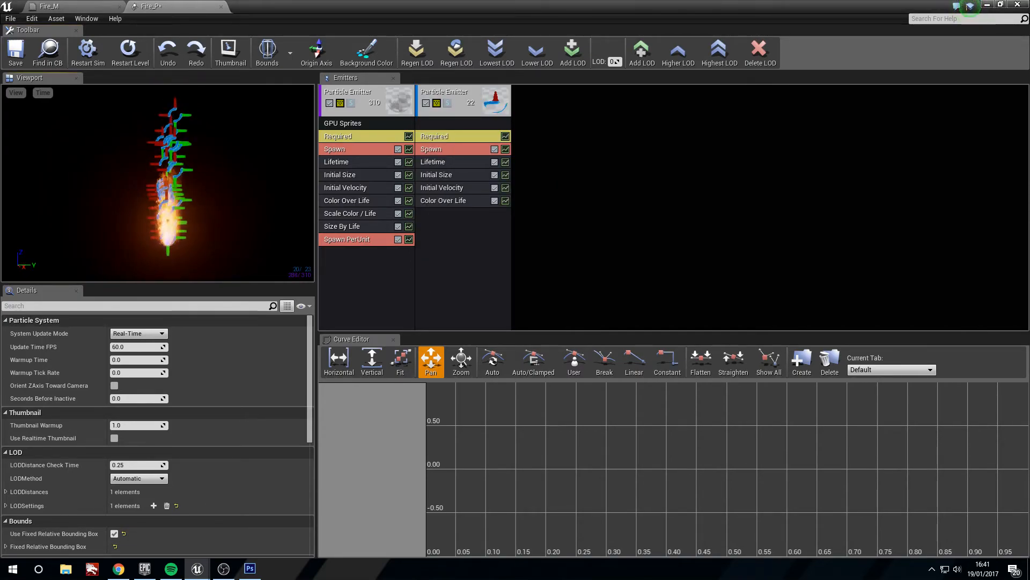
left_click(460, 136)
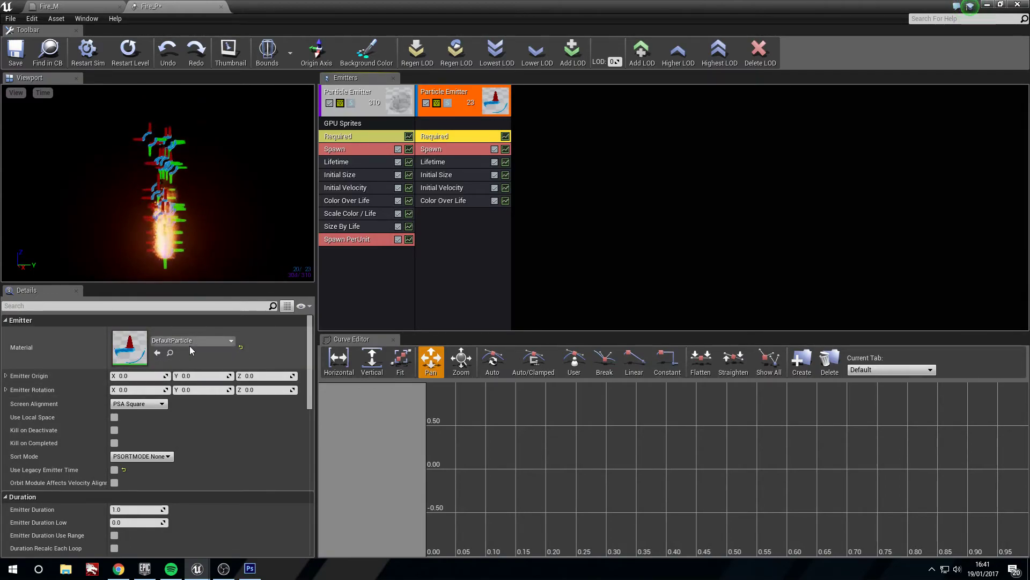
left_click(230, 340)
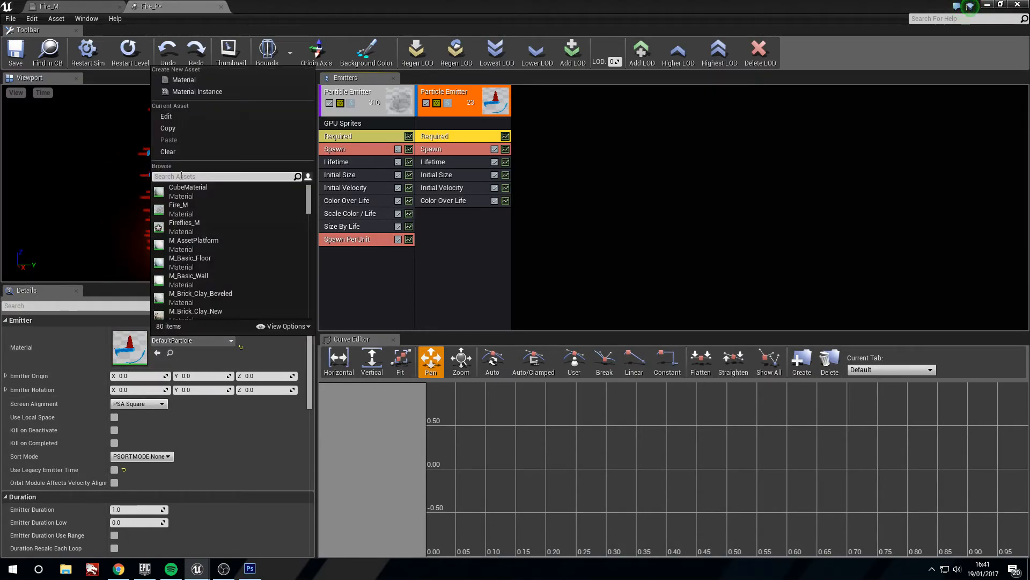
type("flar")
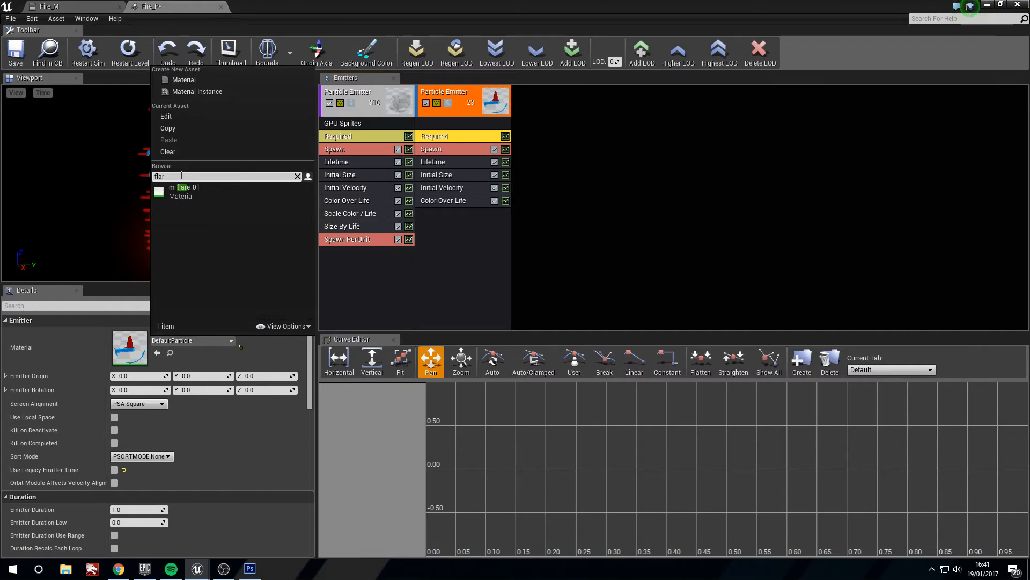
mouse_move(184, 191)
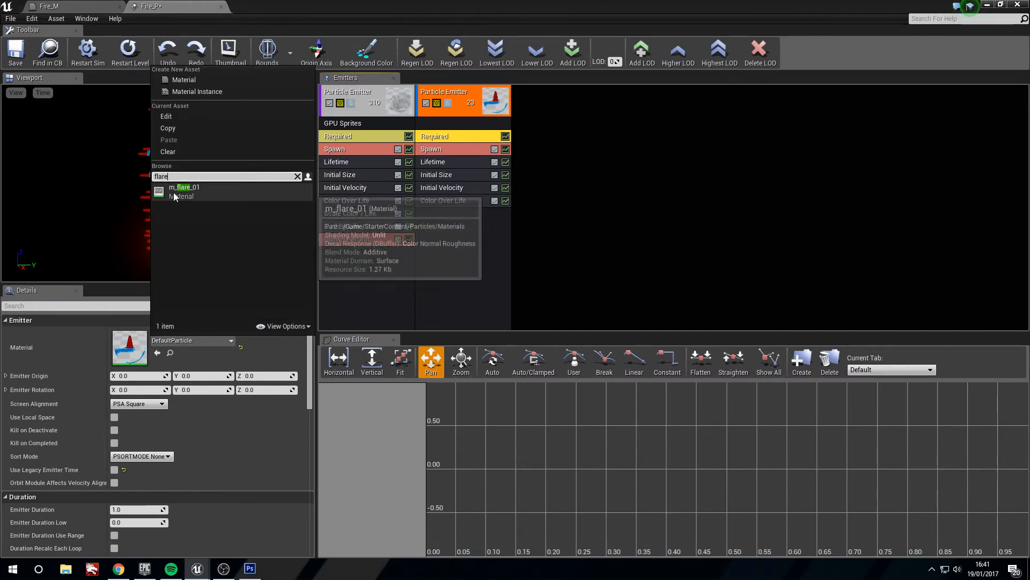
mouse_move(187, 196)
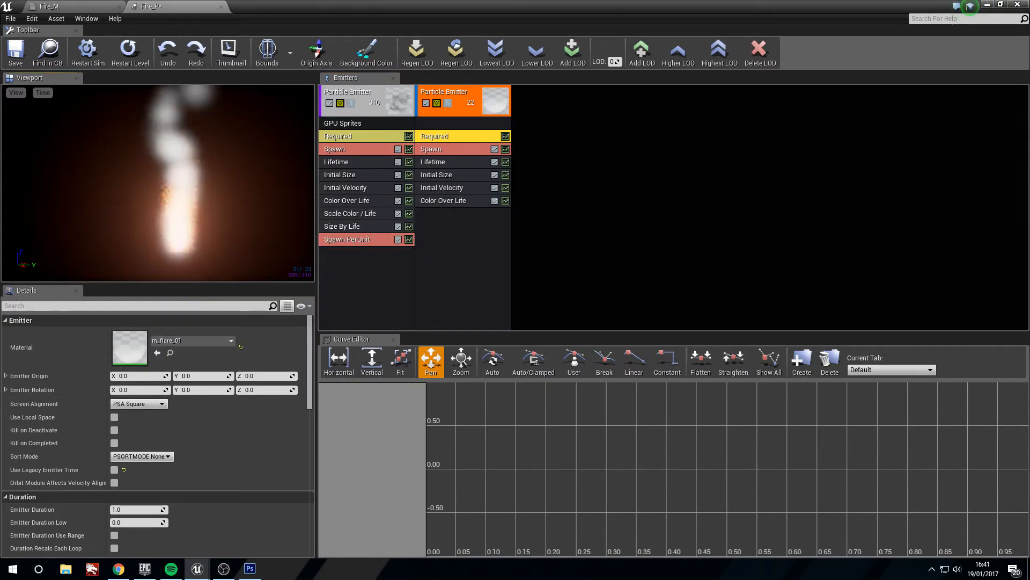
left_click(431, 148)
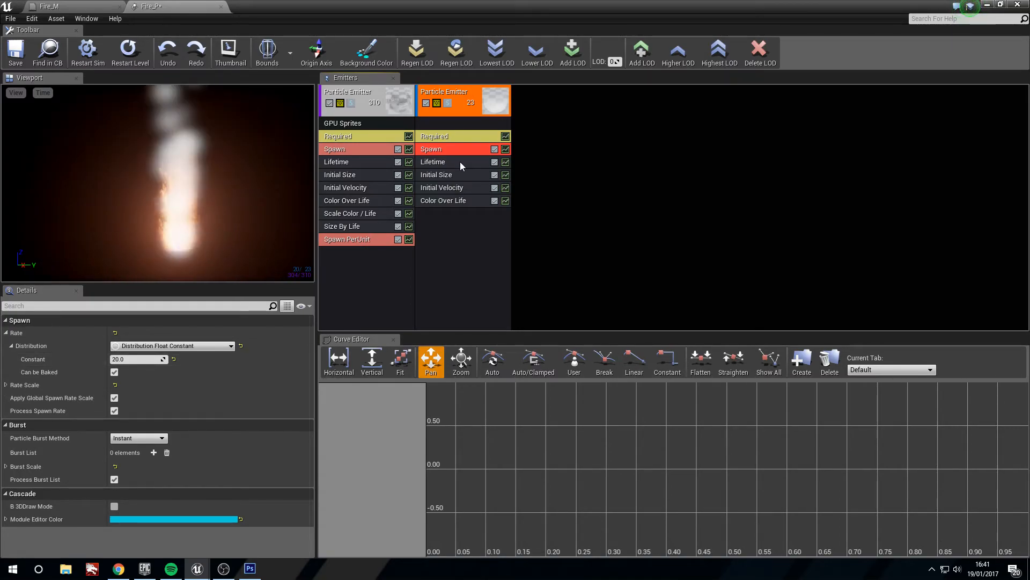
Step: Set the flare emitter's lifetime 0.2–0.5, size max 5,25,25 / min 1,25,25, velocity max 10,10,100 / min -10,-10,50
left_click(433, 162)
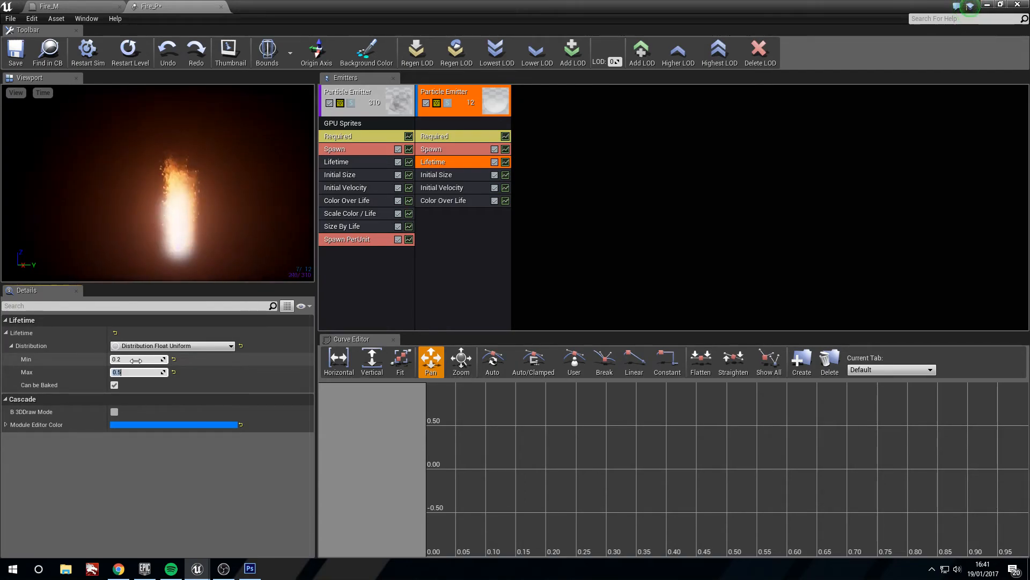
left_click(436, 174)
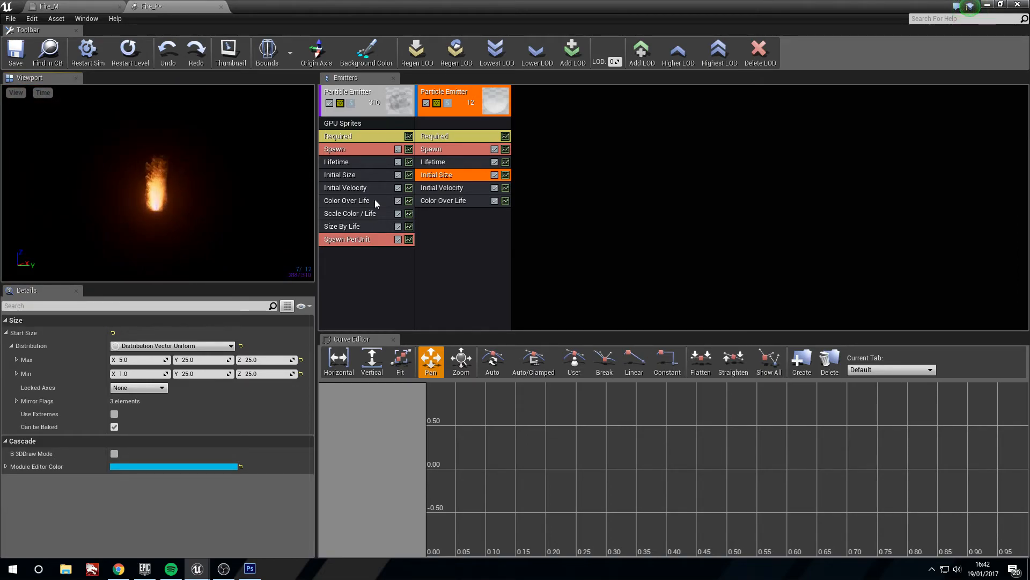
left_click(441, 186)
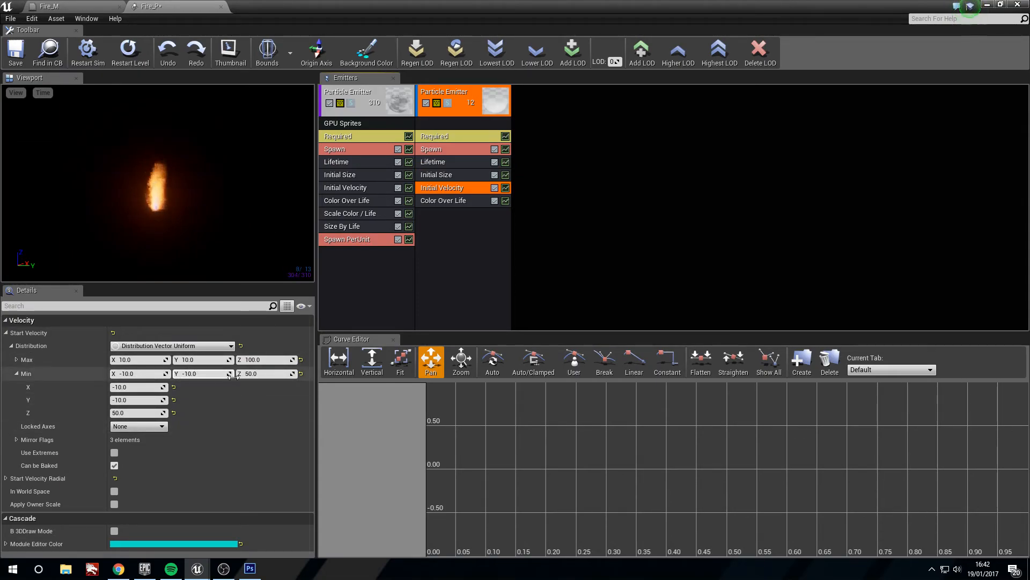
Step: Set the flare emitter's Color Over Life start colour to orange R 20, G 5, B 1
left_click(442, 201)
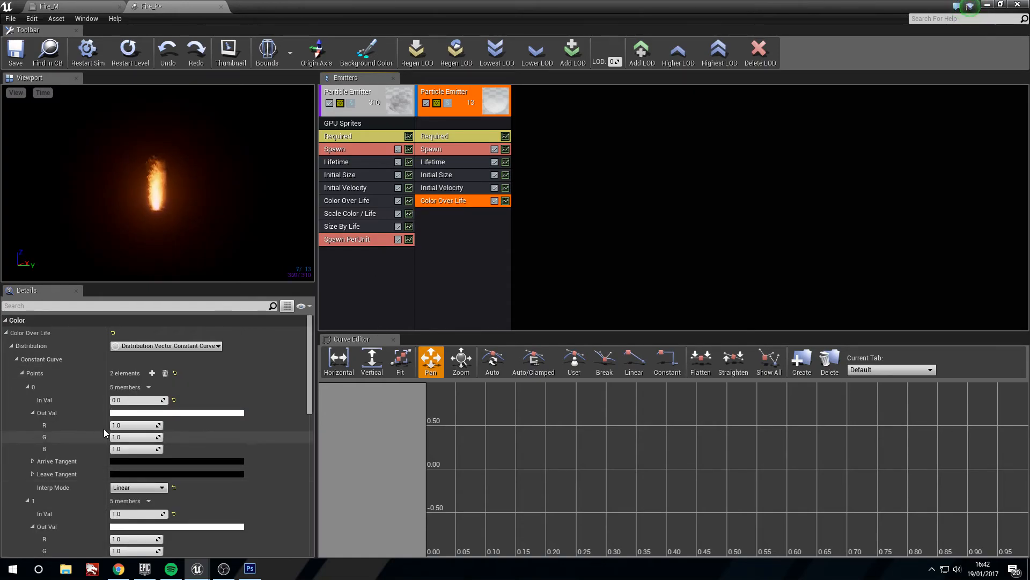
mouse_move(152, 374)
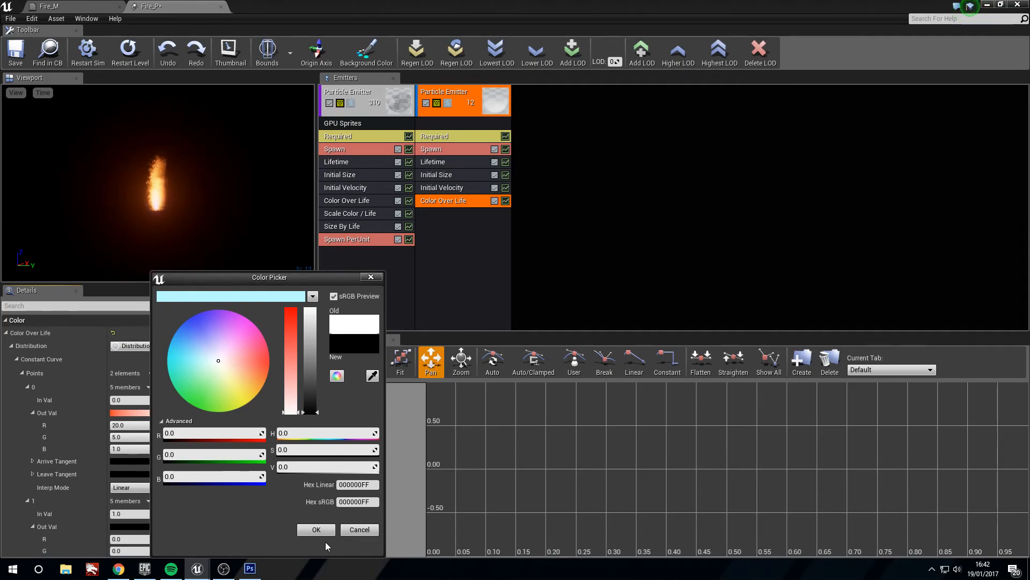
left_click(315, 529)
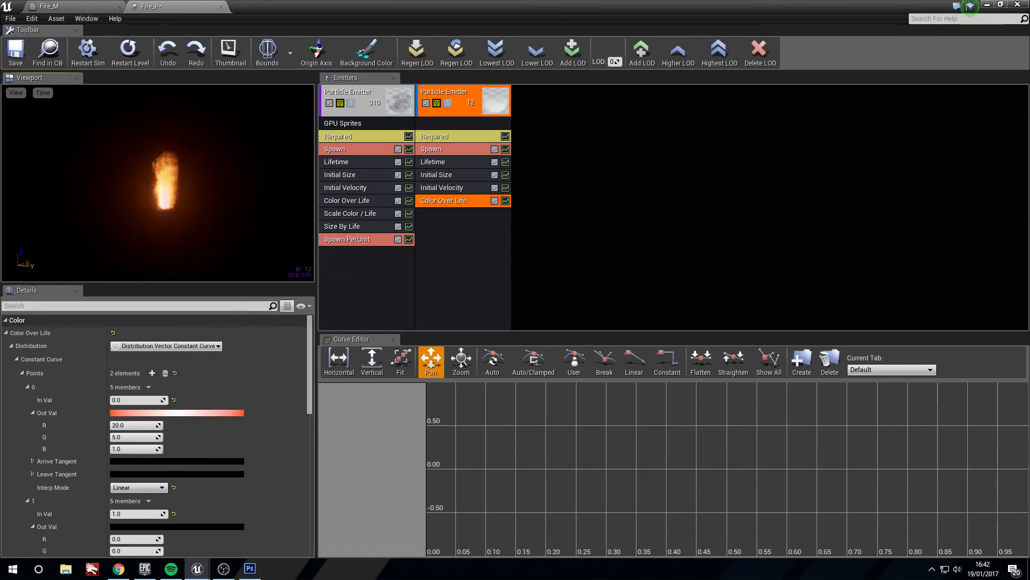
mouse_move(442, 239)
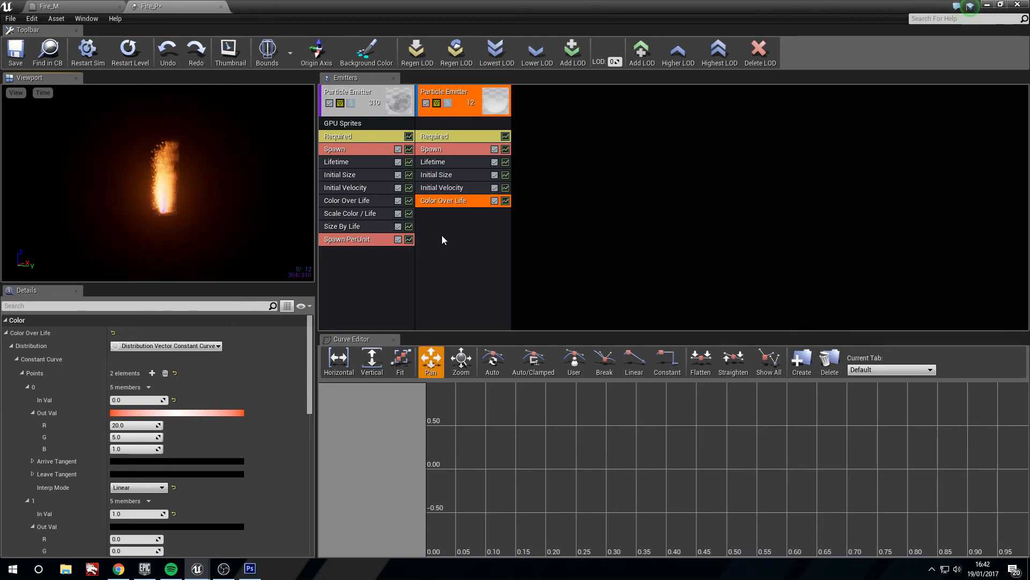
Step: Add Orbit and Initial Location modules to the spark emitter
right_click(440, 239)
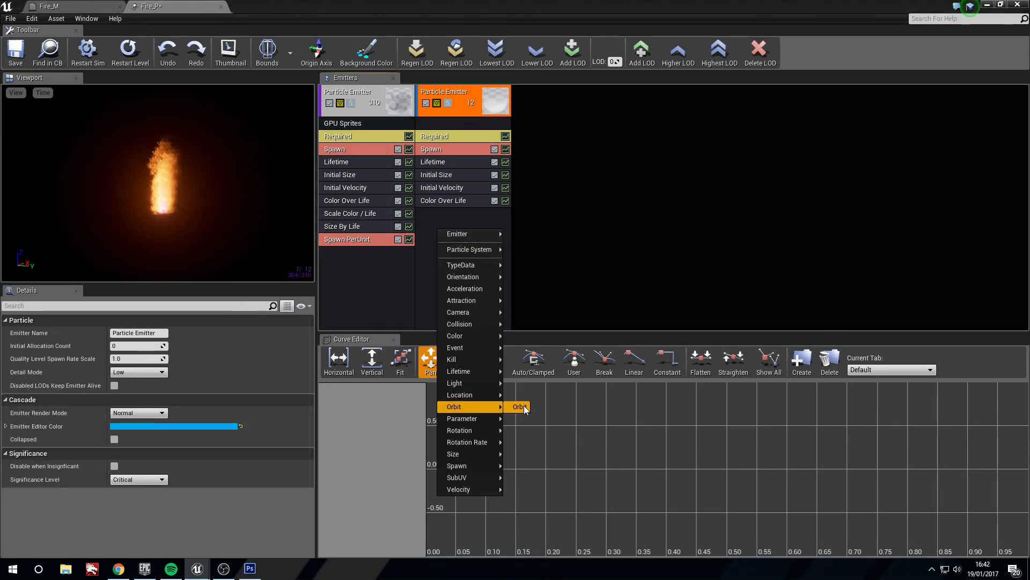
left_click(521, 406)
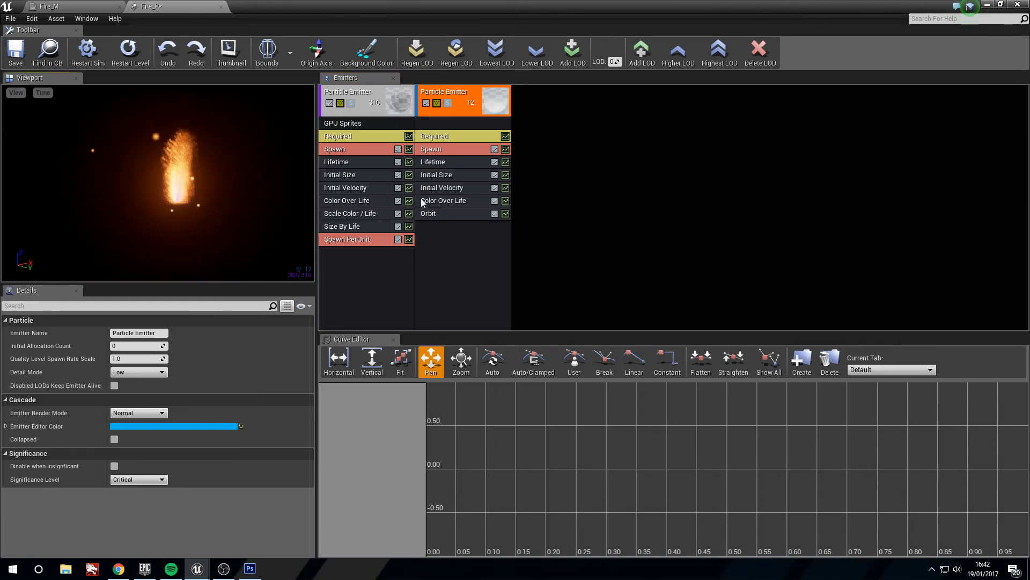
left_click(429, 213)
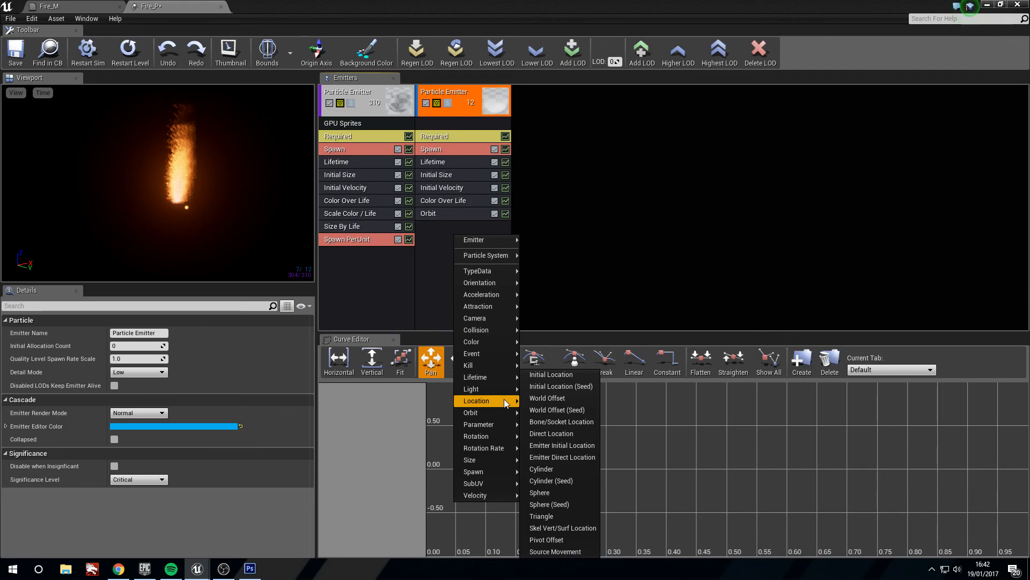
left_click(551, 373)
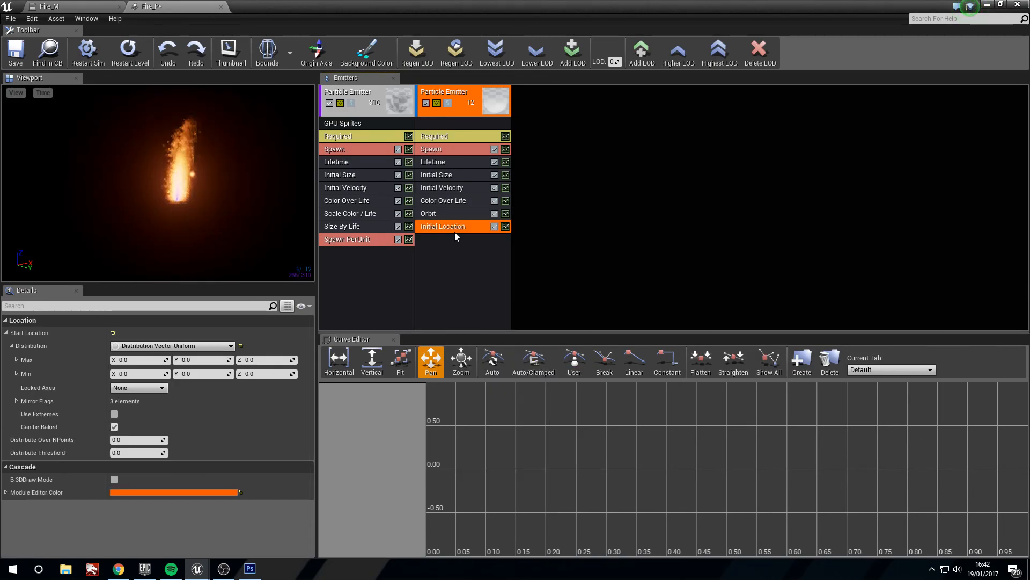